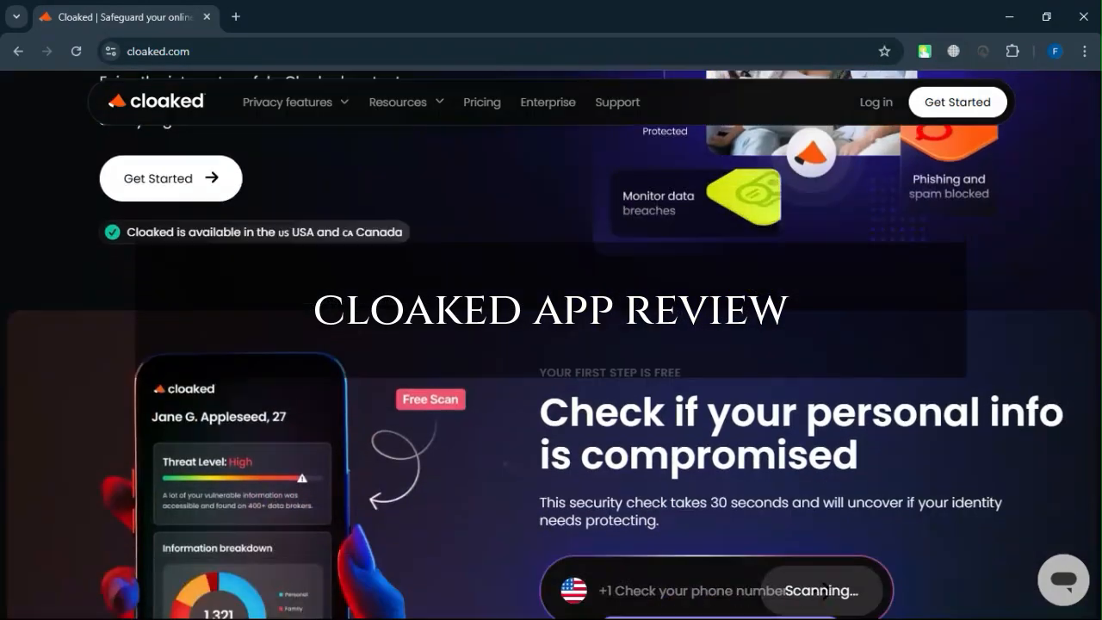
Scroll the homepage down to the free 'Check if your personal info is compromised' scan
{"action": "scroll", "scroll_direction": "down", "scroll_amount": 3}
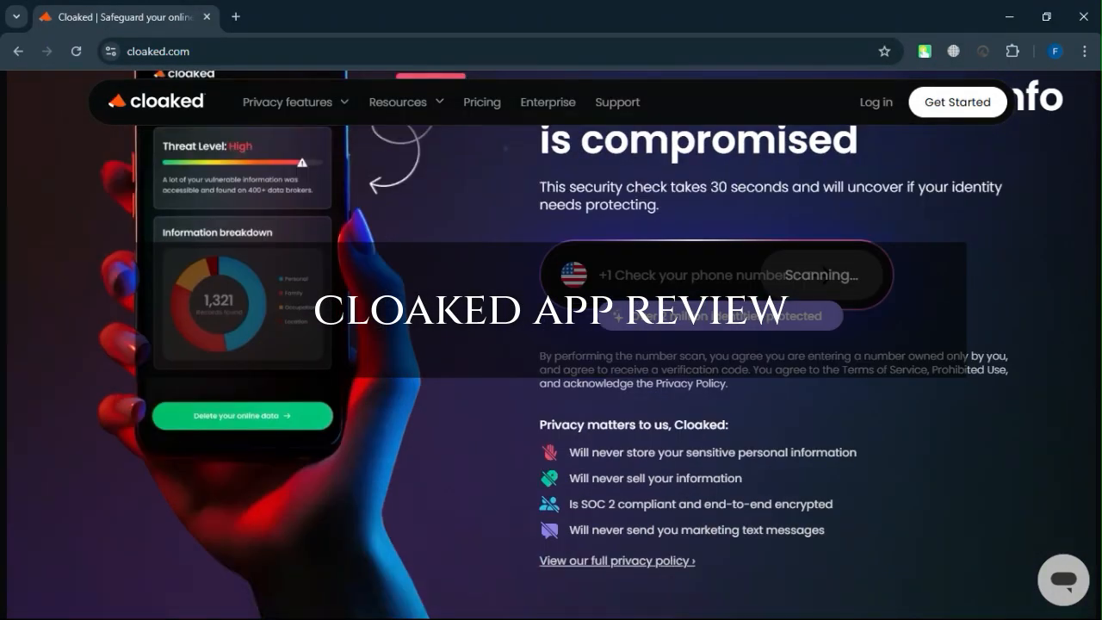
{"action": "scroll", "scroll_direction": "down", "scroll_amount": 3}
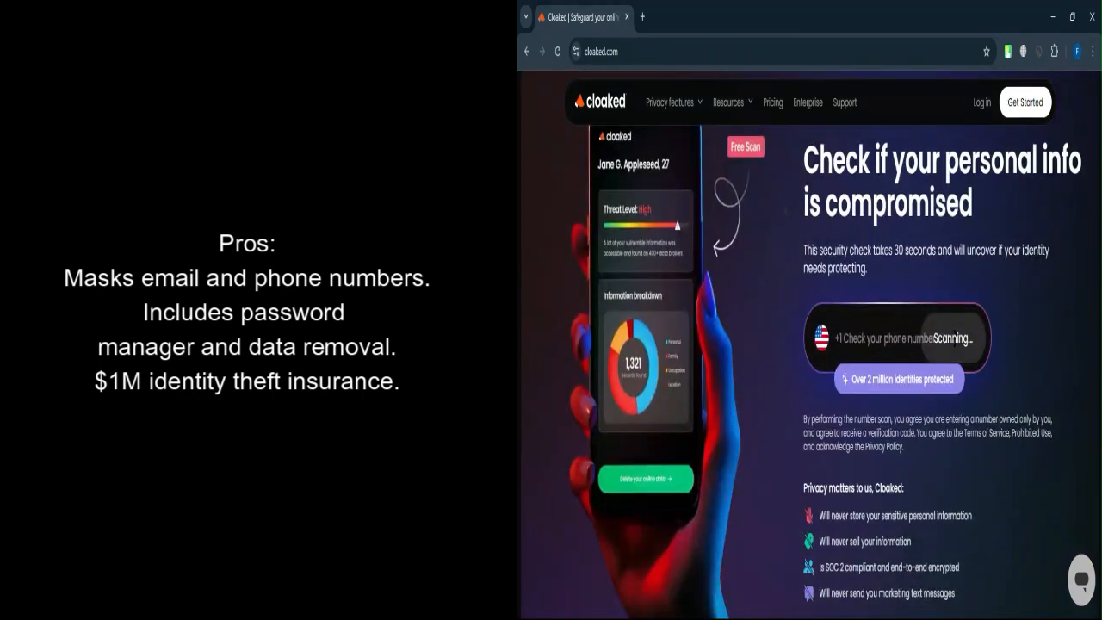
Scroll past 'Scan, remove, and disguise your identity' to 'If my personal info is discovered'
{"action": "scroll", "scroll_direction": "down", "scroll_amount": 3}
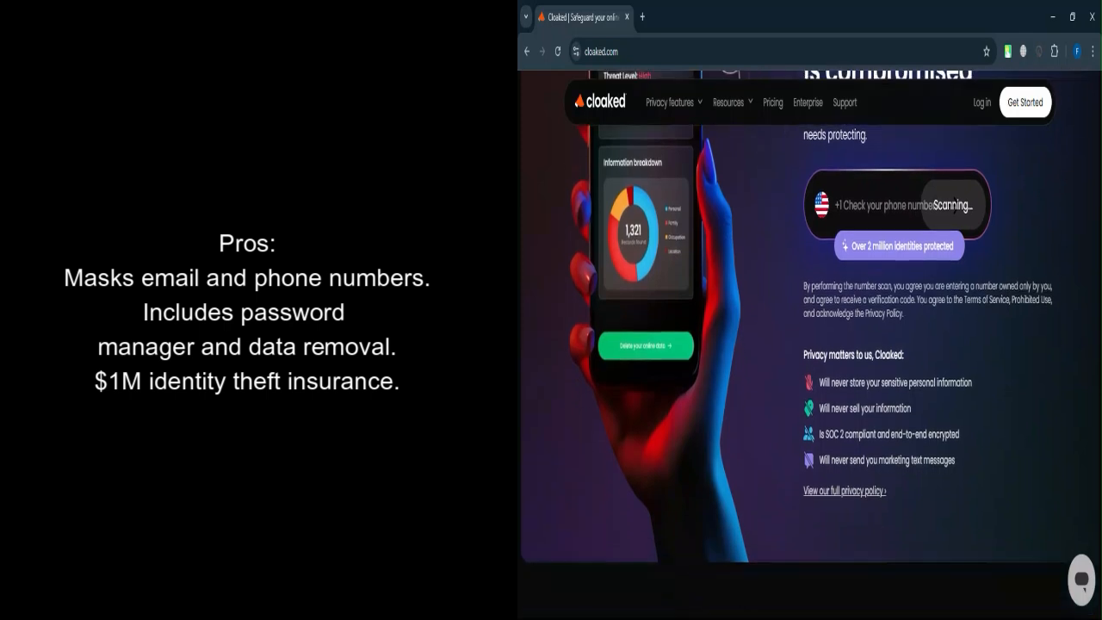
{"action": "scroll", "scroll_direction": "down", "scroll_amount": 3}
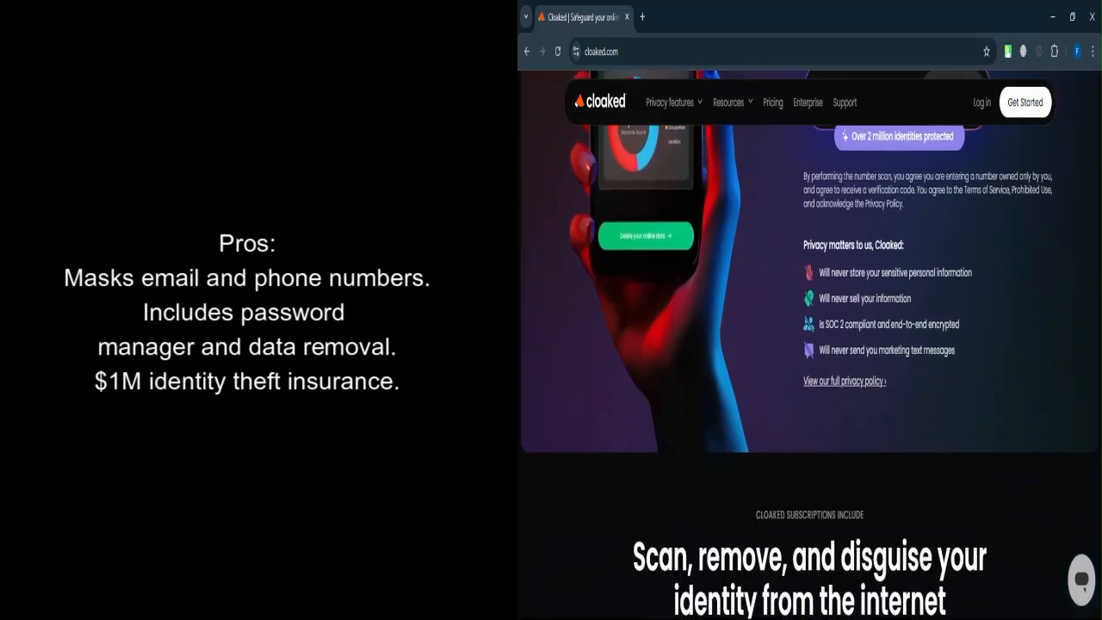
{"action": "scroll", "scroll_direction": "down", "scroll_amount": 3}
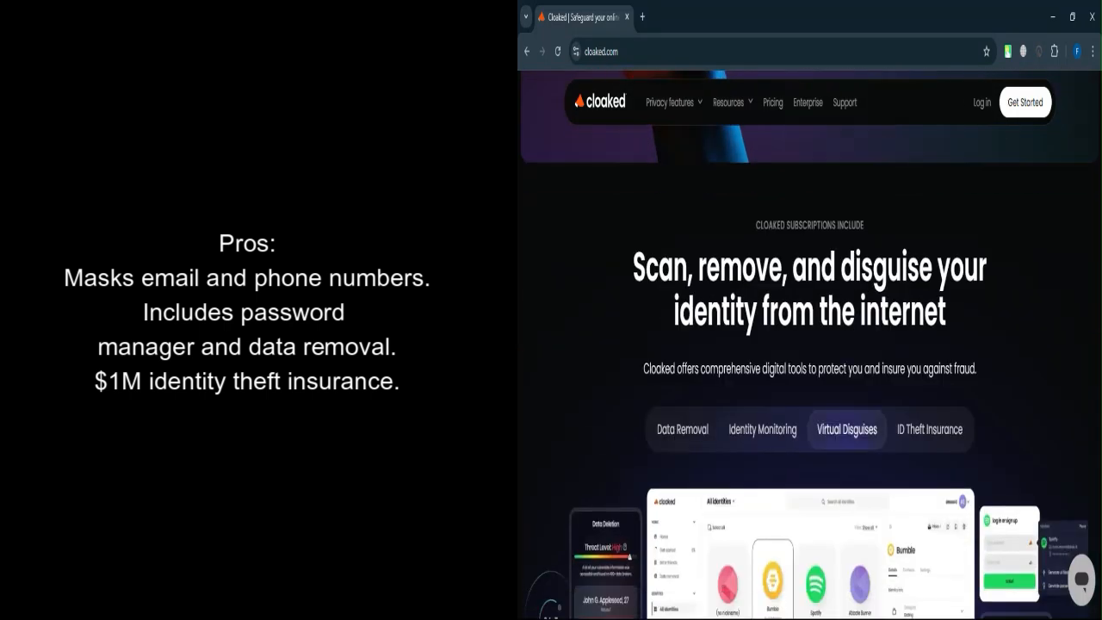
{"action": "scroll", "scroll_direction": "down", "scroll_amount": 3}
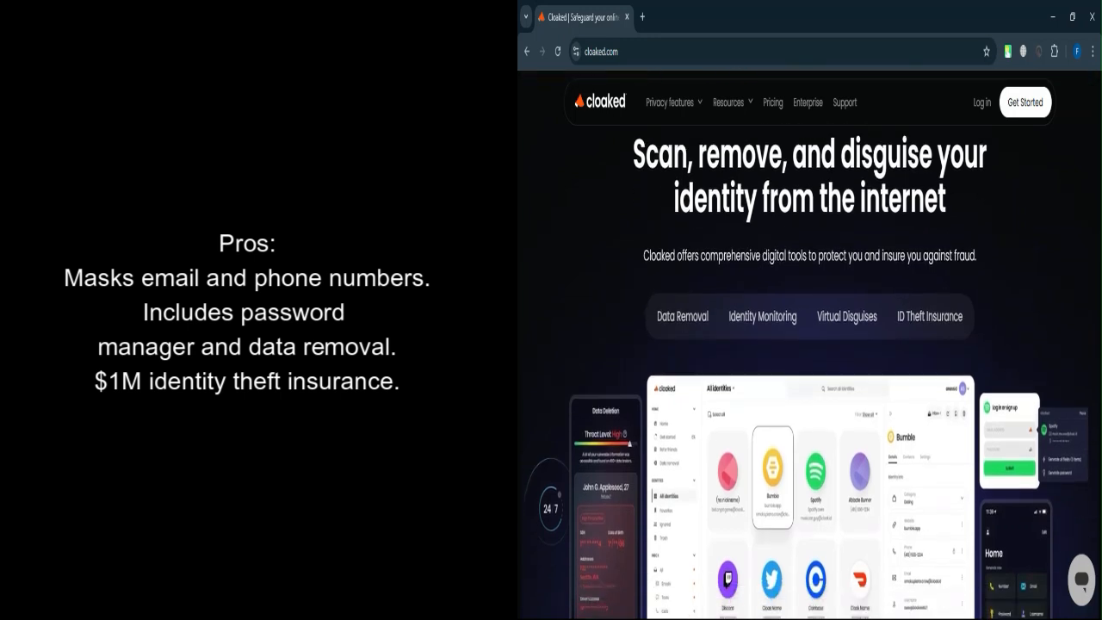
{"action": "scroll", "scroll_direction": "down", "scroll_amount": 3}
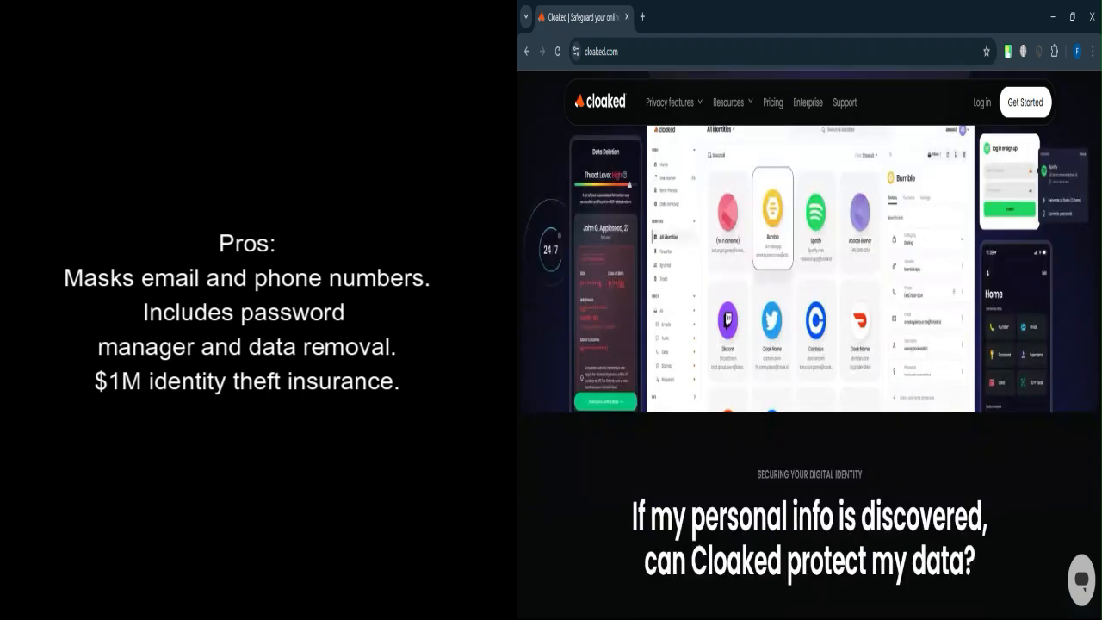
{"action": "scroll", "scroll_direction": "down", "scroll_amount": 3}
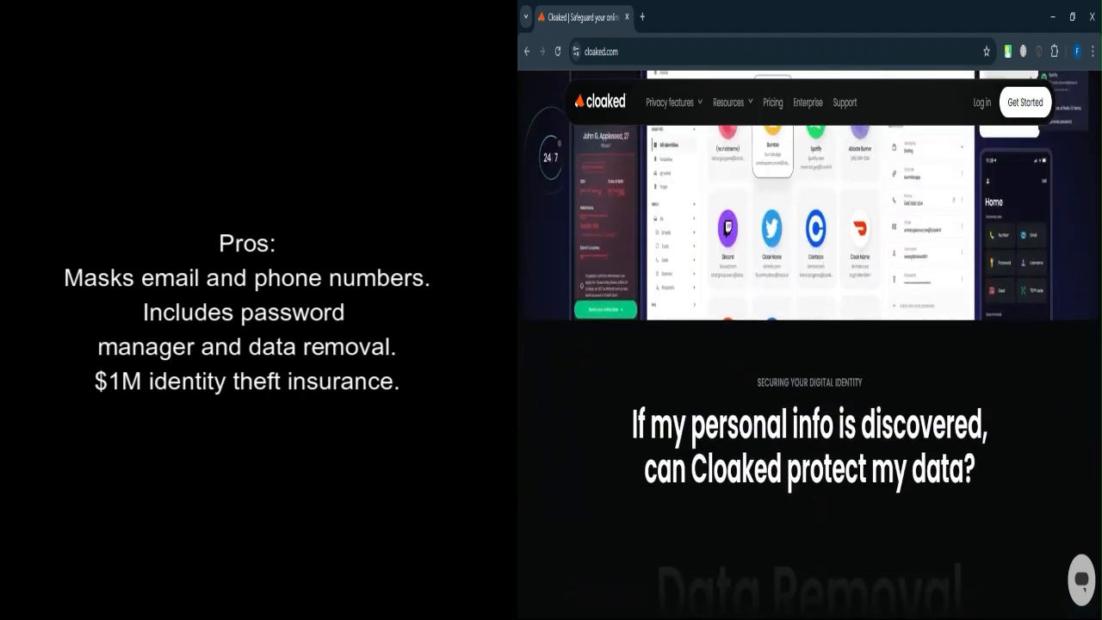
{"action": "scroll", "scroll_direction": "down", "scroll_amount": 3}
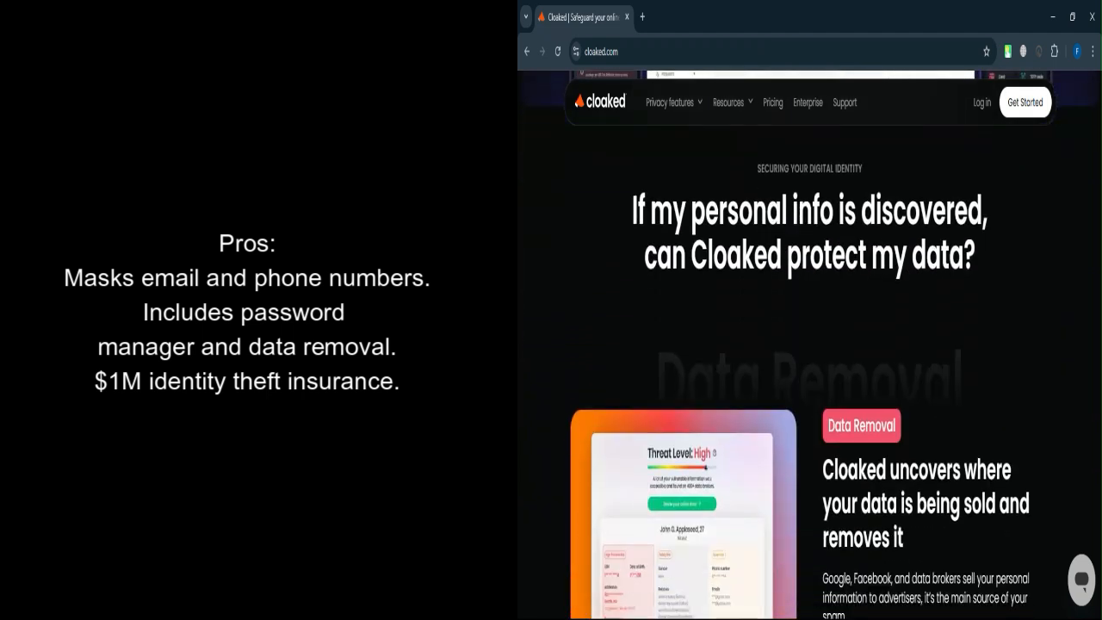
Scroll through Data Removal, Identity Monitoring and recent breaches down to Virtual Disguises
{"action": "scroll", "scroll_direction": "down", "scroll_amount": 3}
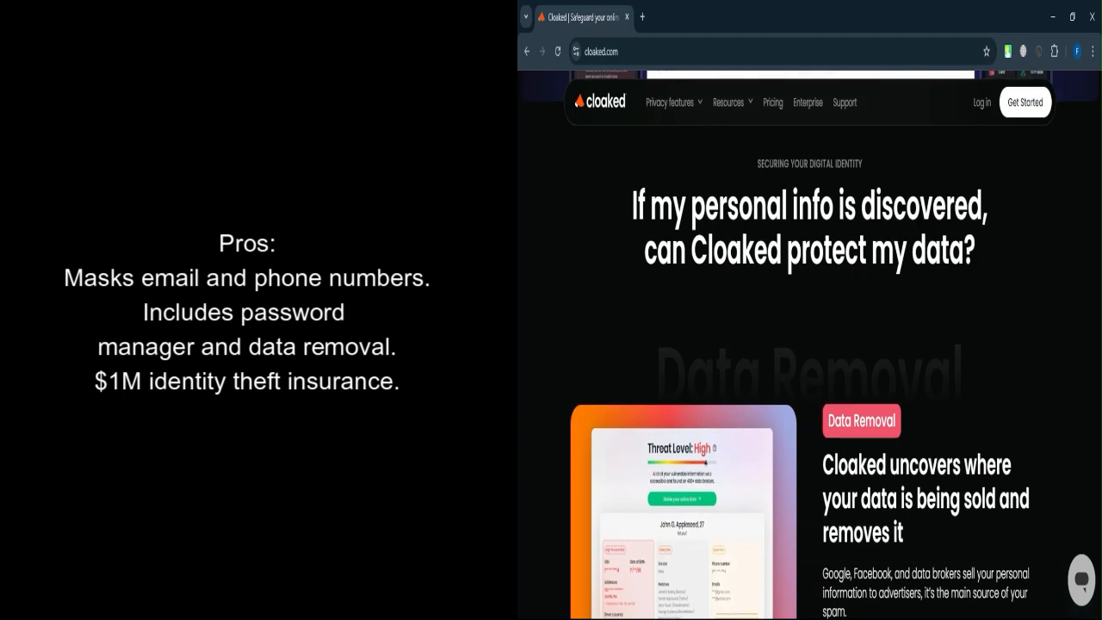
{"action": "scroll", "scroll_direction": "down", "scroll_amount": 3}
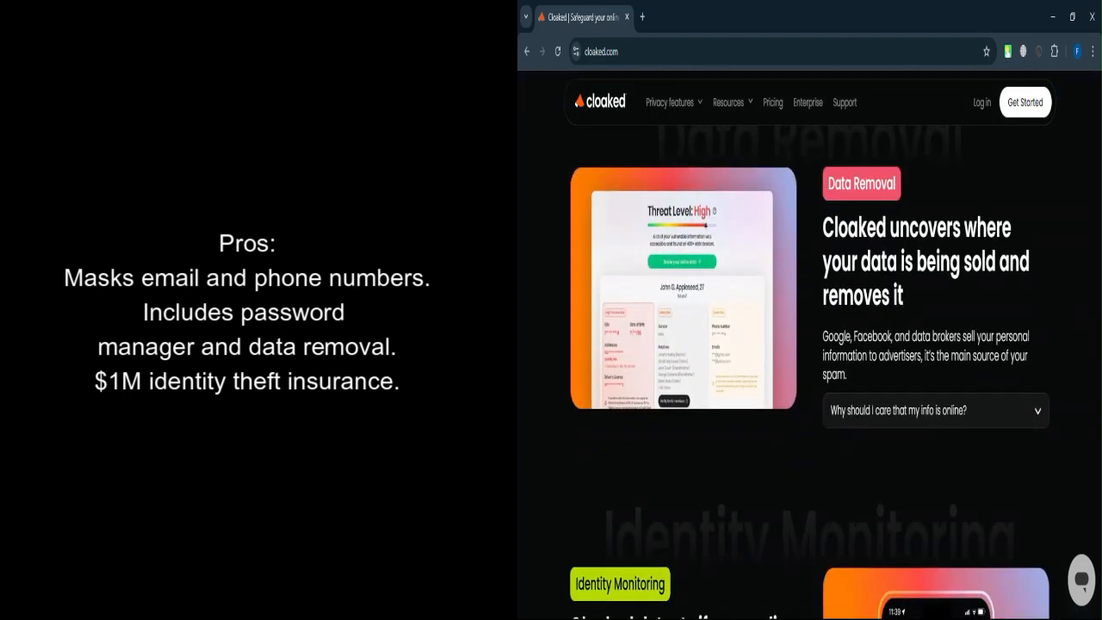
{"action": "scroll", "scroll_direction": "down", "scroll_amount": 3}
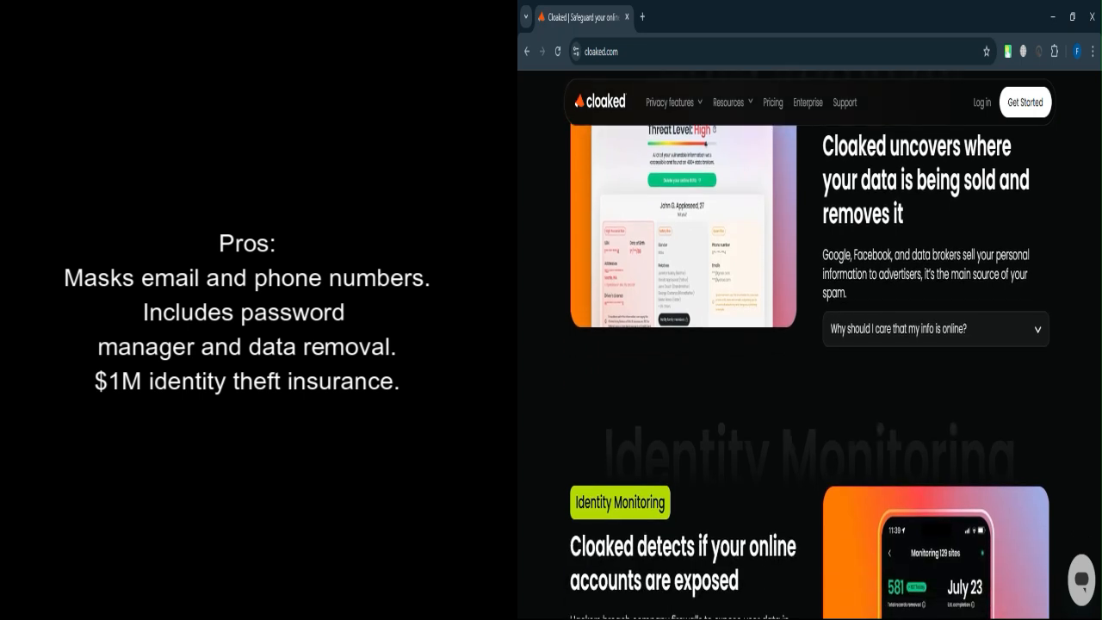
{"action": "scroll", "scroll_direction": "down", "scroll_amount": 3}
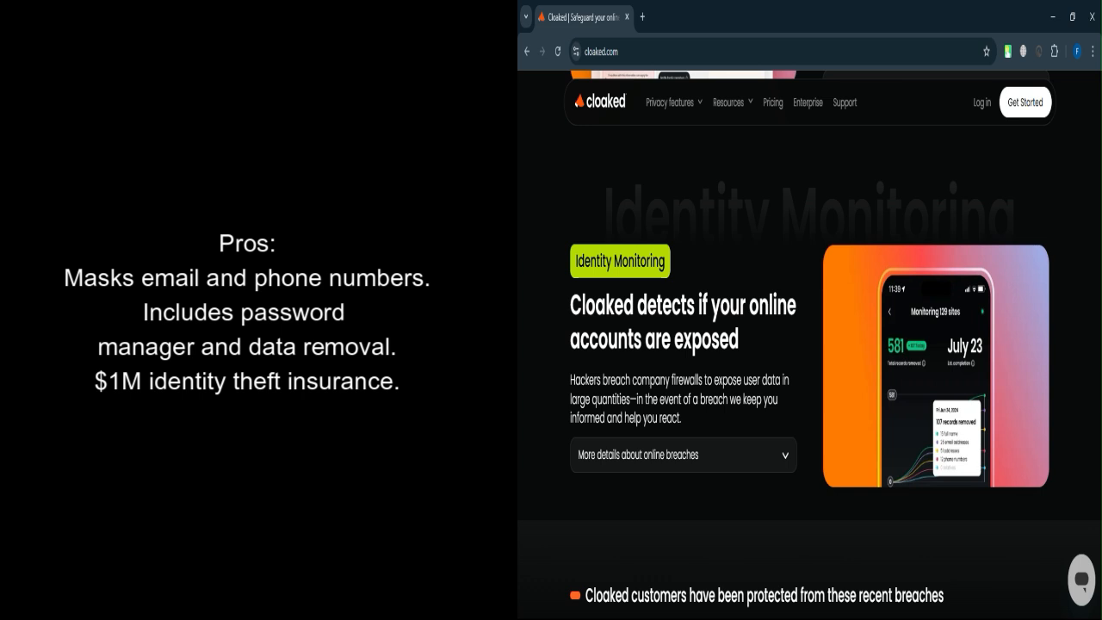
{"action": "scroll", "scroll_direction": "down", "scroll_amount": 3}
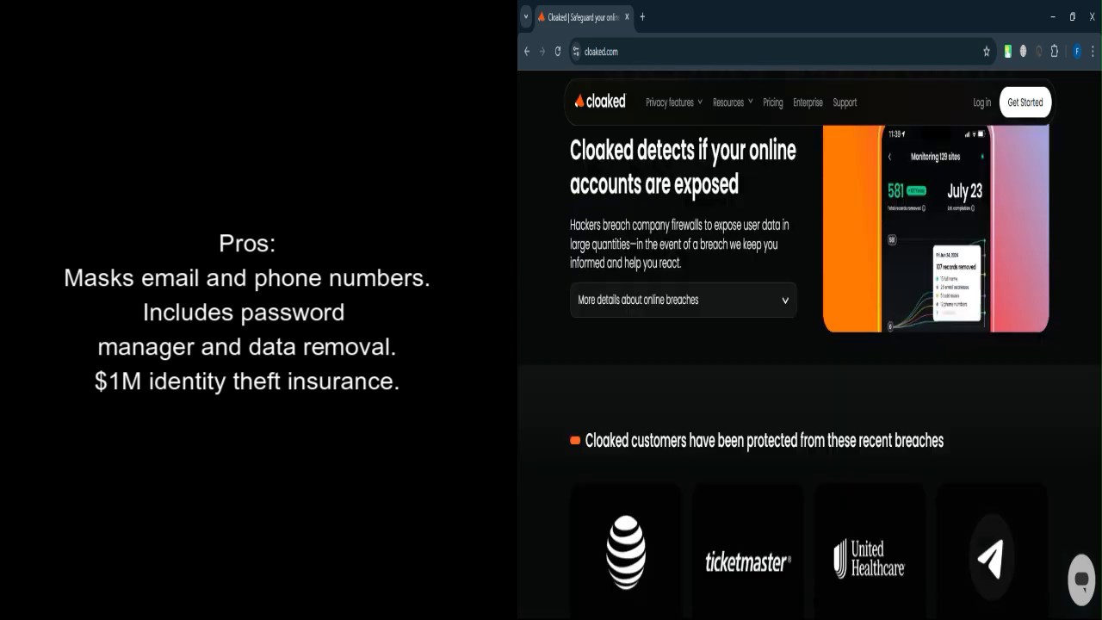
{"action": "scroll", "scroll_direction": "down", "scroll_amount": 3}
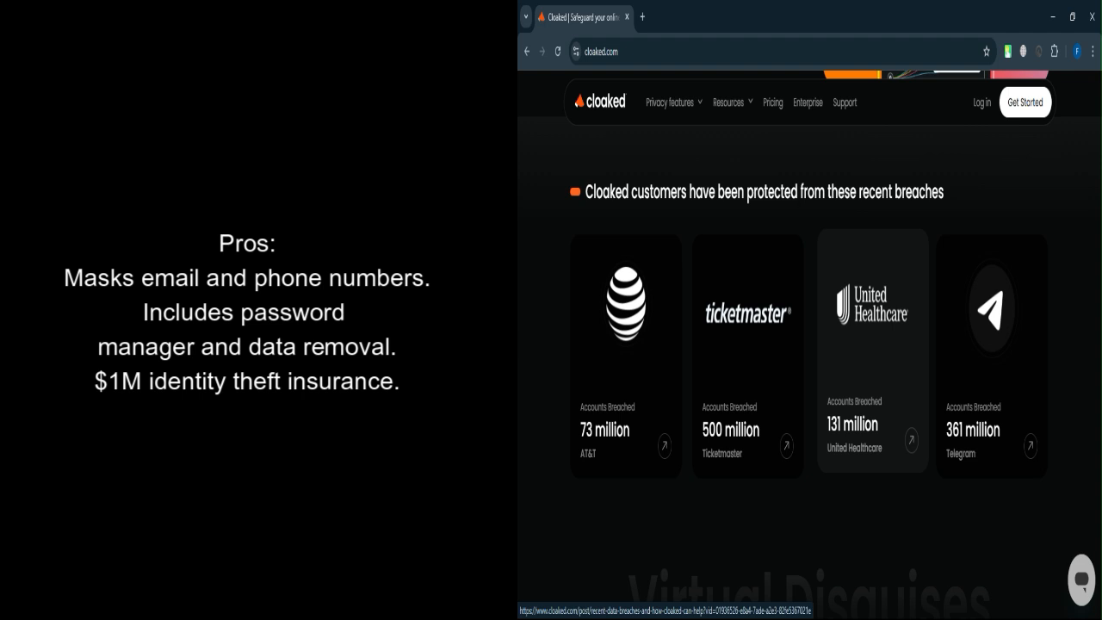
{"action": "scroll", "scroll_direction": "down", "scroll_amount": 3}
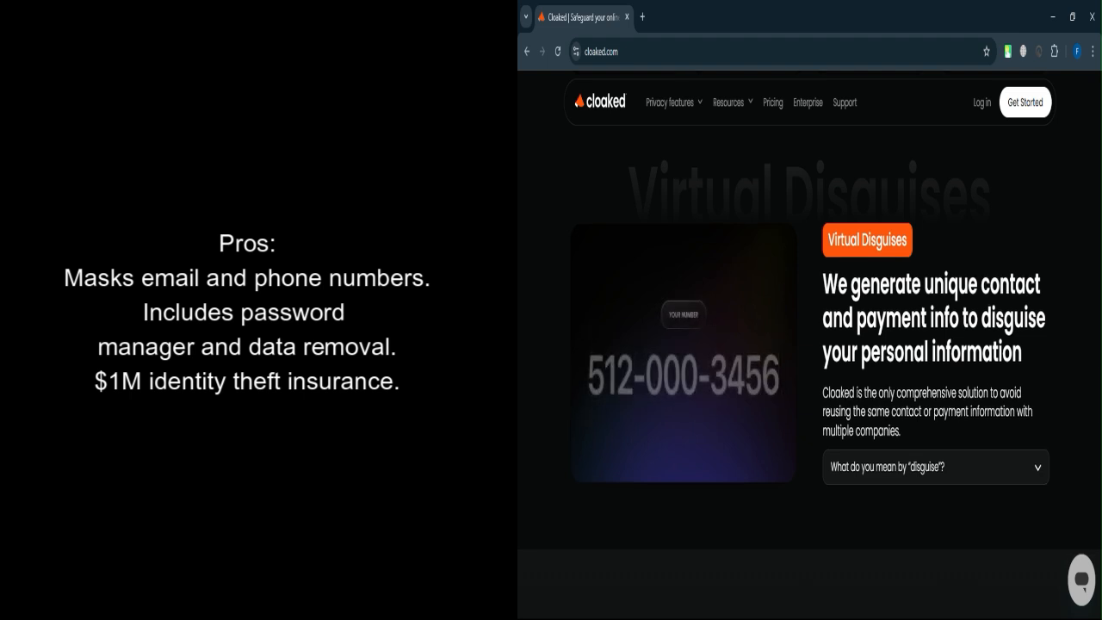
Scroll down to 'generate a Cloaked Identity' and its Home Depot sign-up demo video
{"action": "scroll", "scroll_direction": "down", "scroll_amount": 3}
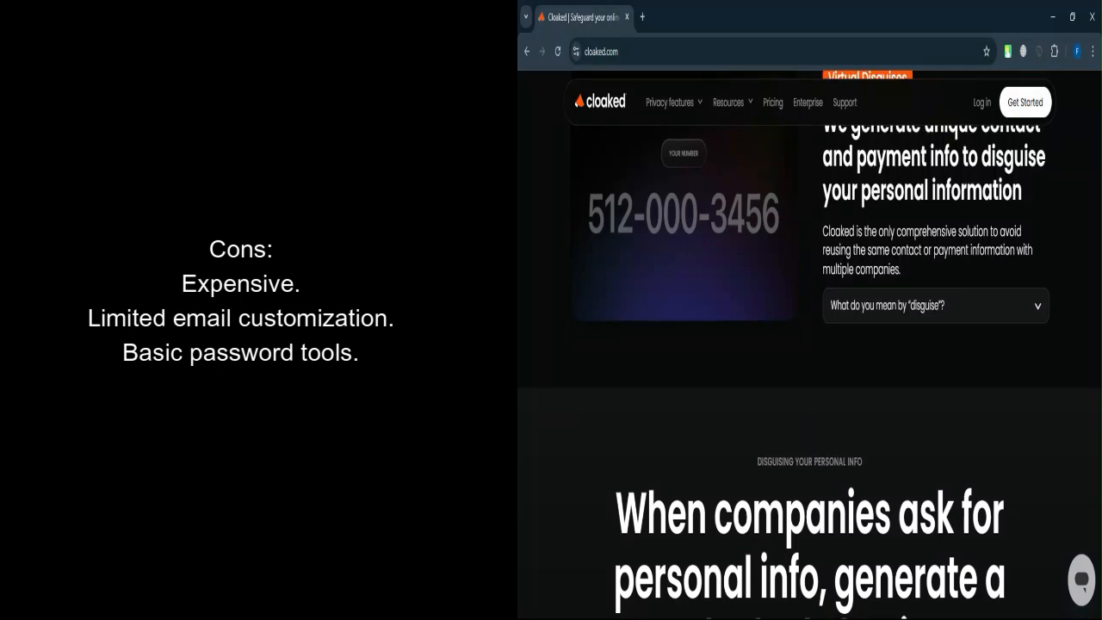
{"action": "scroll", "scroll_direction": "down", "scroll_amount": 3}
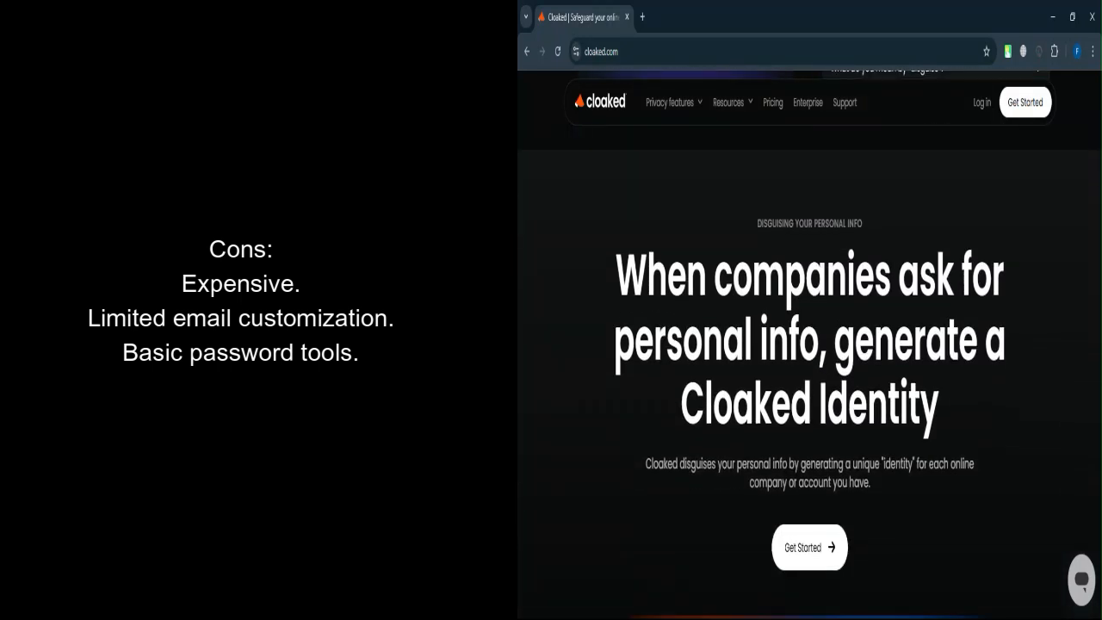
{"action": "scroll", "scroll_direction": "down", "scroll_amount": 3}
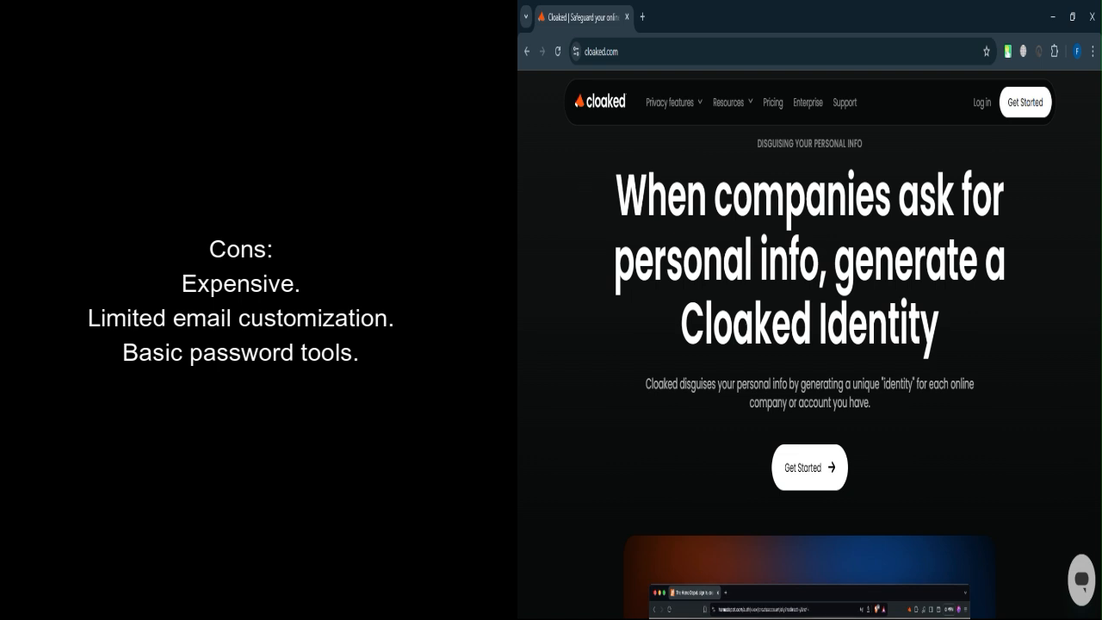
{"action": "scroll", "scroll_direction": "down", "scroll_amount": 3}
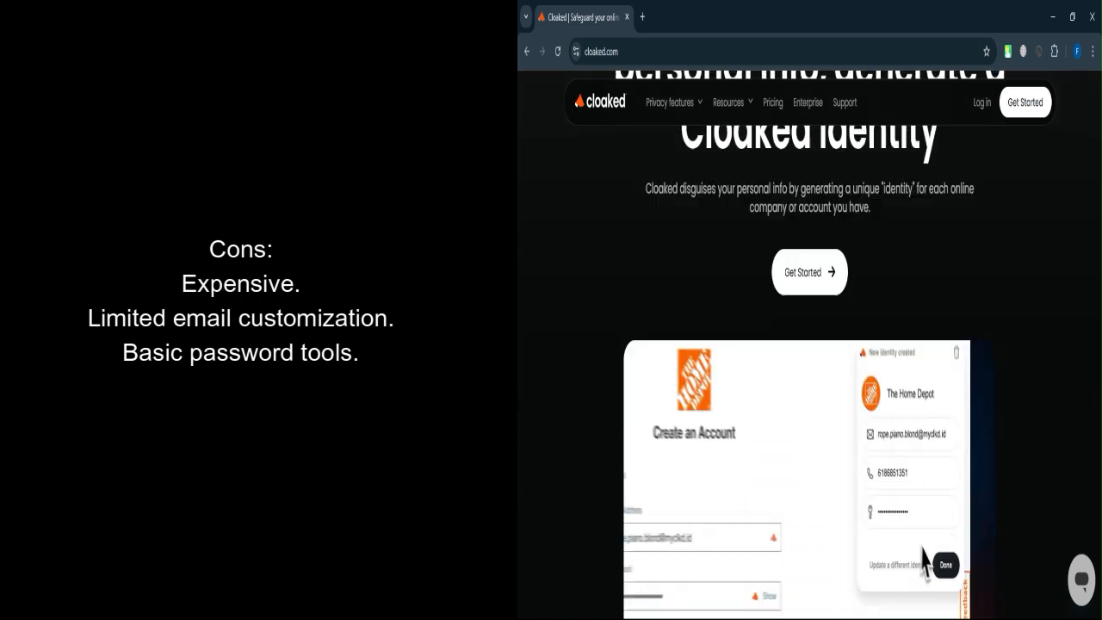
{"action": "scroll", "scroll_direction": "down", "scroll_amount": 3}
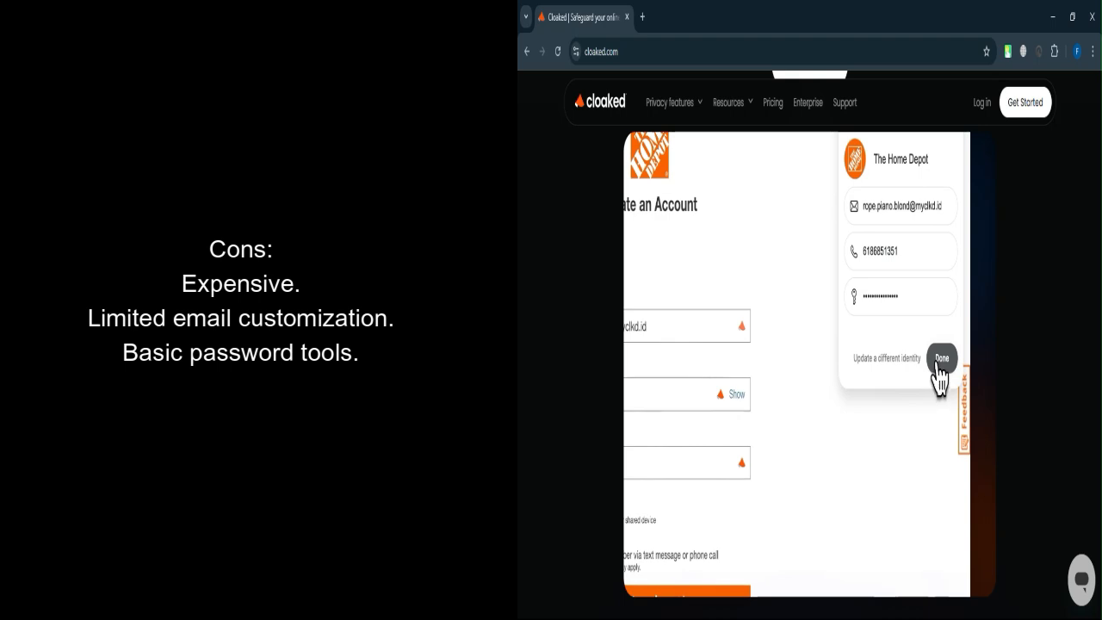
{"action": "left_click", "coordinate": [941, 358]}
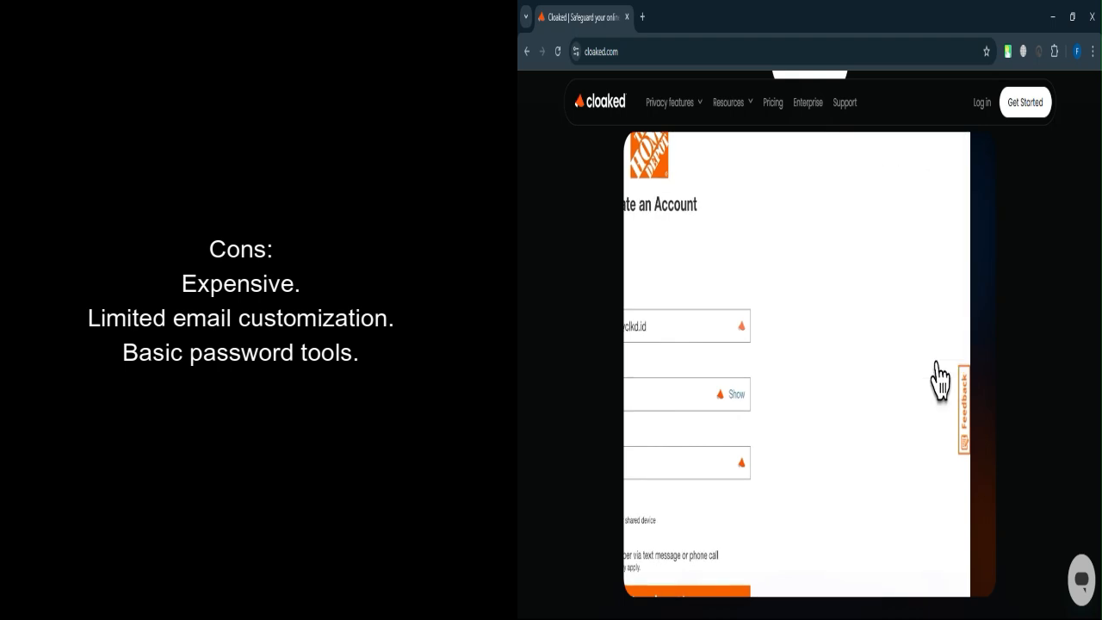
{"action": "scroll", "scroll_direction": "down", "scroll_amount": 3}
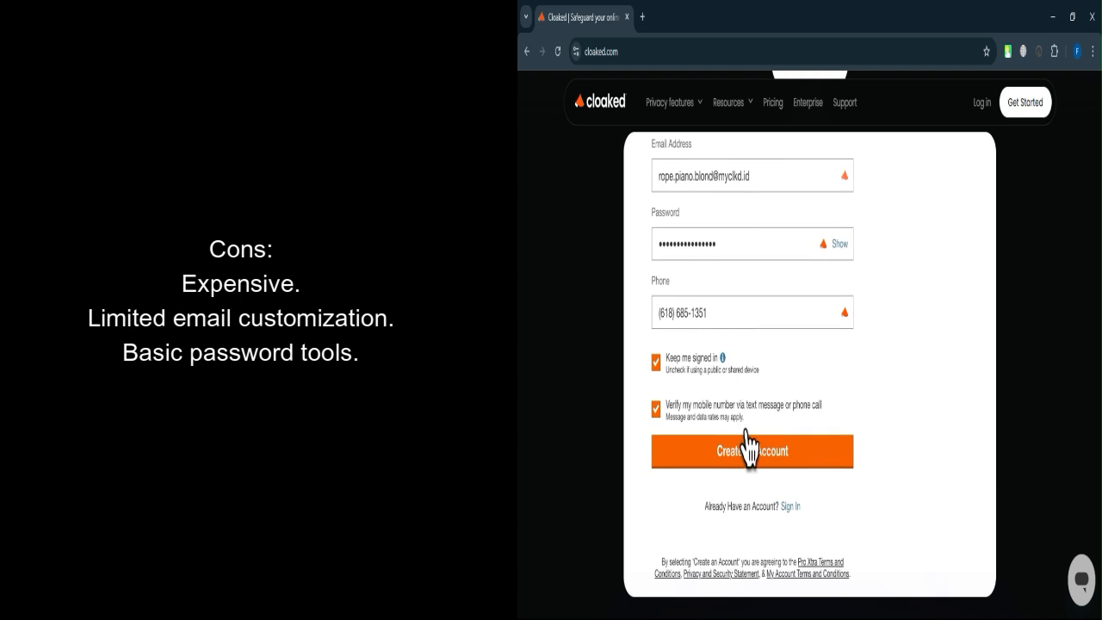
{"action": "mouse_move", "coordinate": [749, 465]}
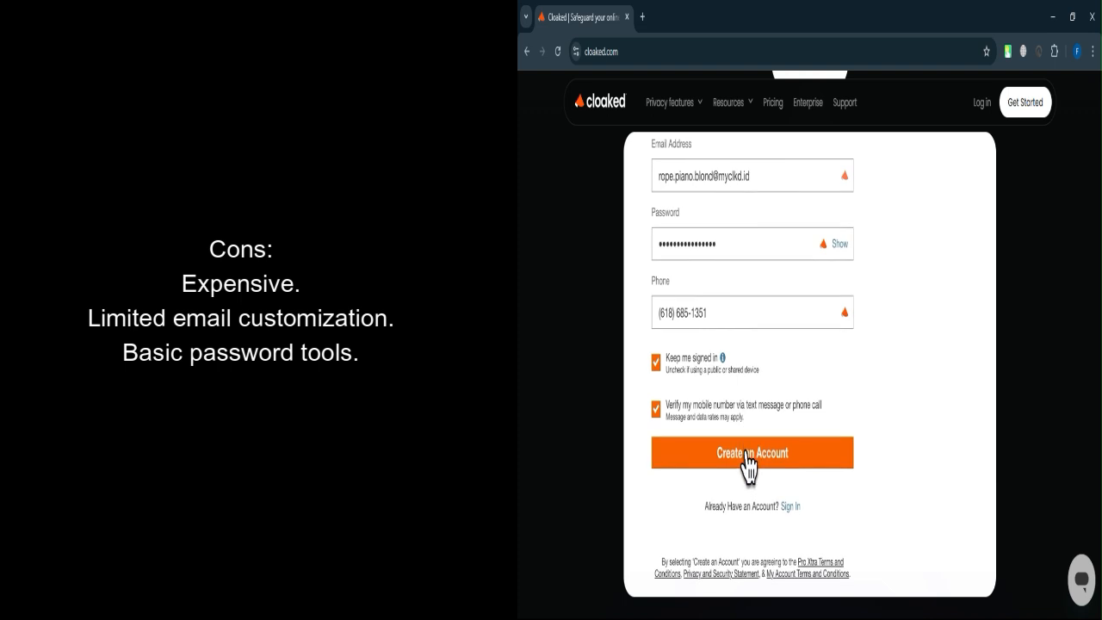
{"action": "left_click", "coordinate": [752, 452]}
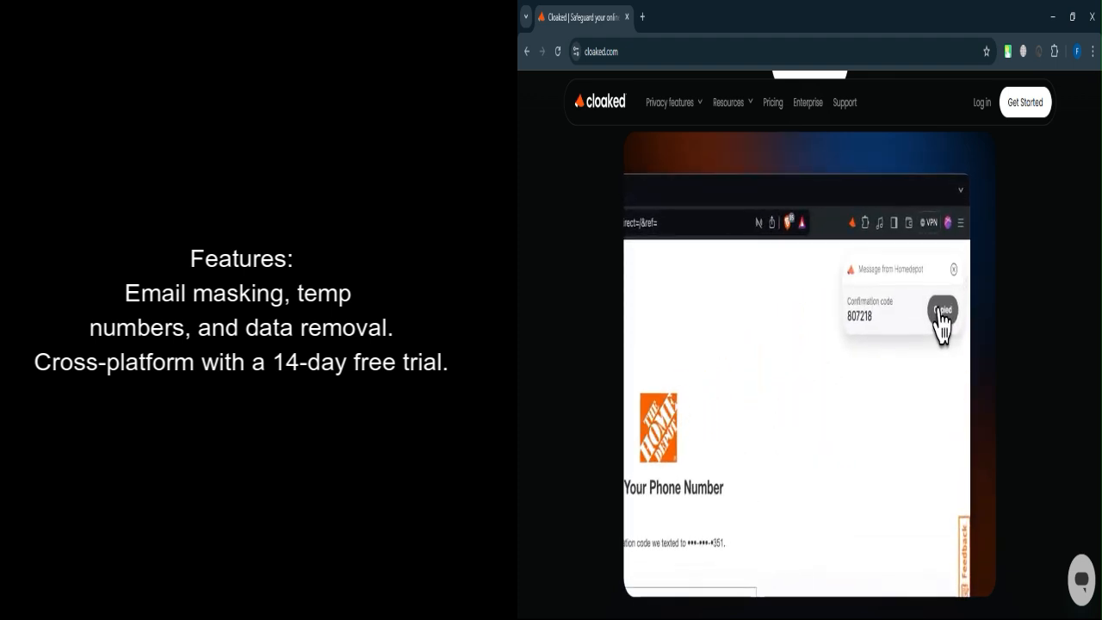
Follow the Home Depot sign-up demo through Cloaked autofill and phone-code verification
{"action": "left_click", "coordinate": [941, 311]}
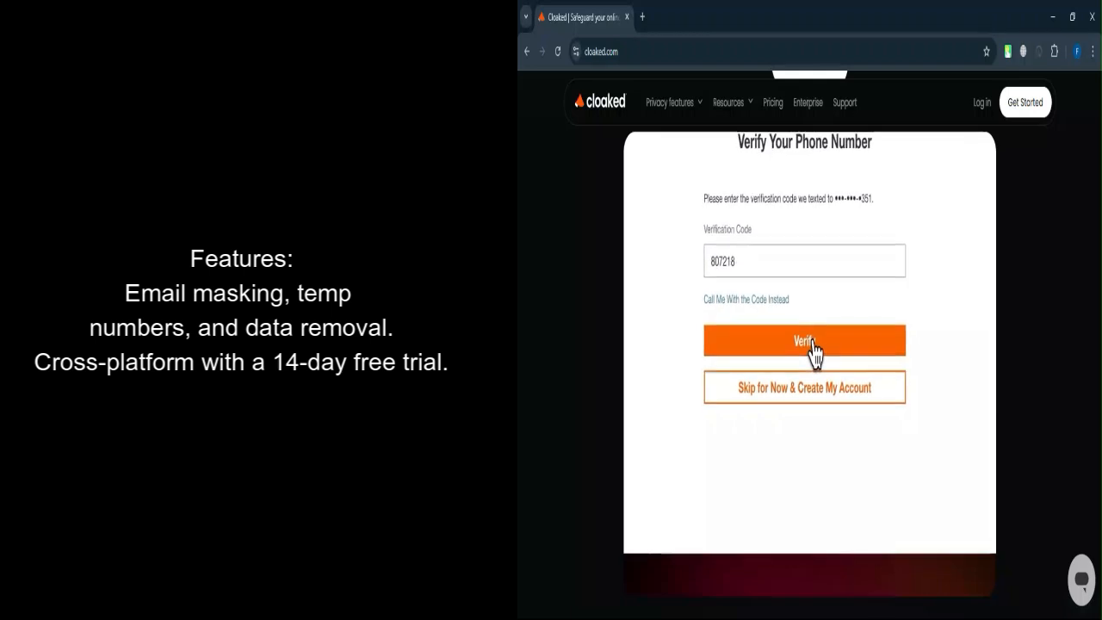
{"action": "left_click", "coordinate": [804, 340]}
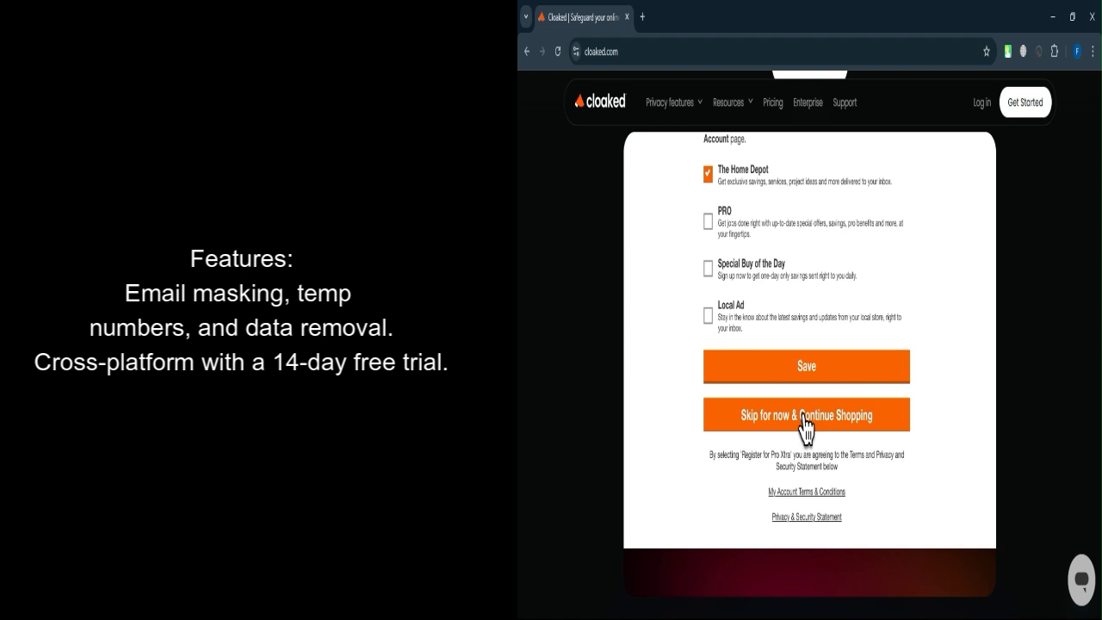
{"action": "left_click", "coordinate": [806, 415]}
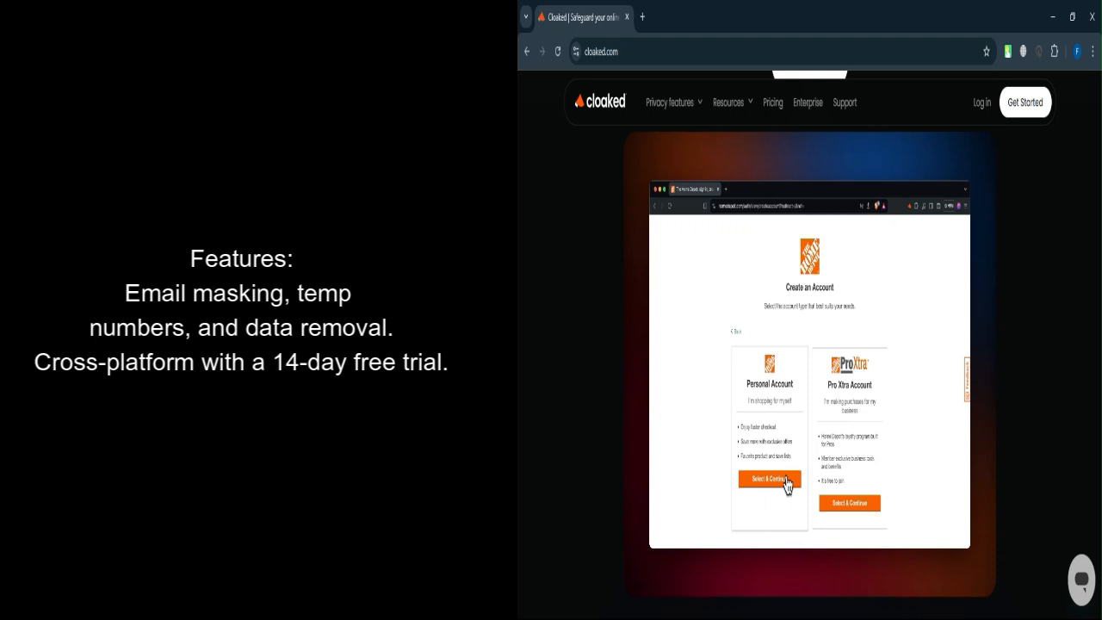
{"action": "left_click", "coordinate": [768, 480]}
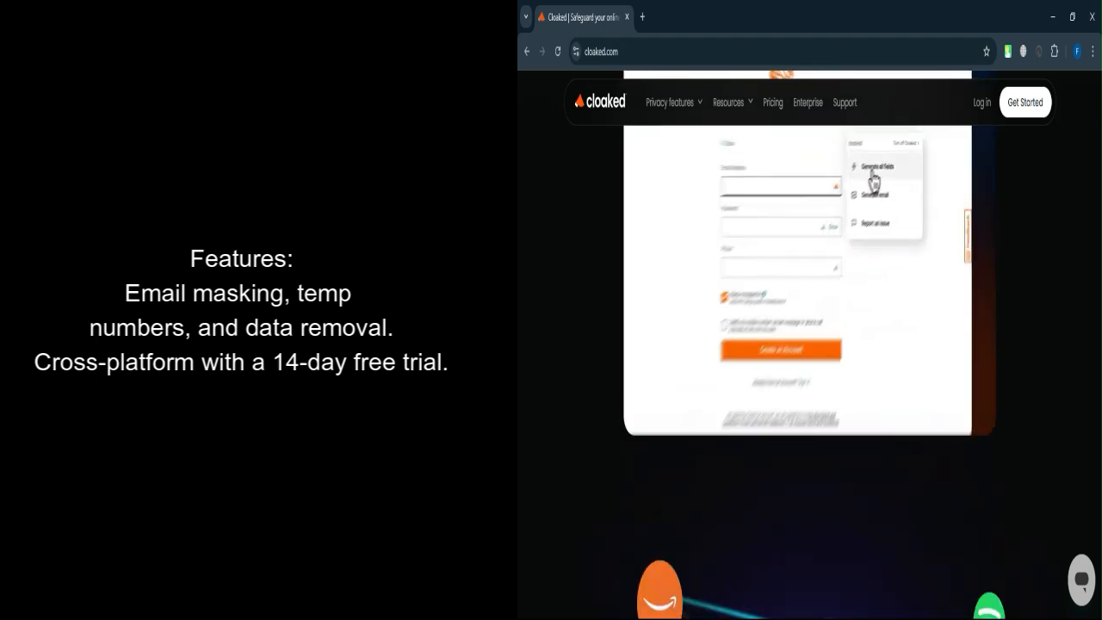
Scroll past ID Theft Insurance to the Free Security Check, Choose A Plan, Get Started cards
{"action": "scroll", "scroll_direction": "up", "scroll_amount": 3}
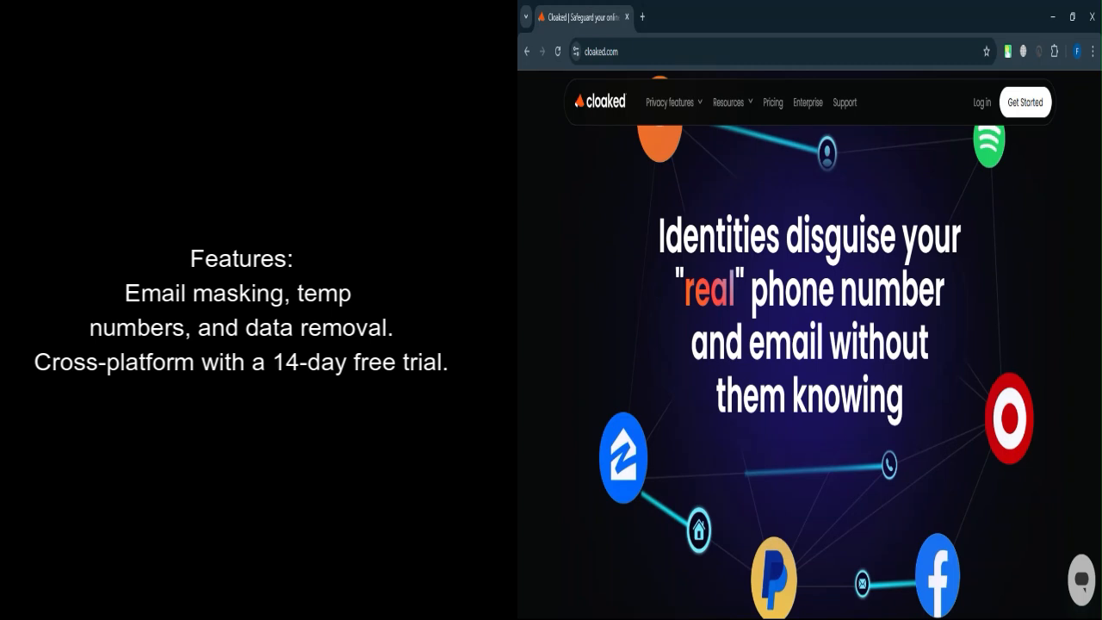
{"action": "scroll", "scroll_direction": "down", "scroll_amount": 3}
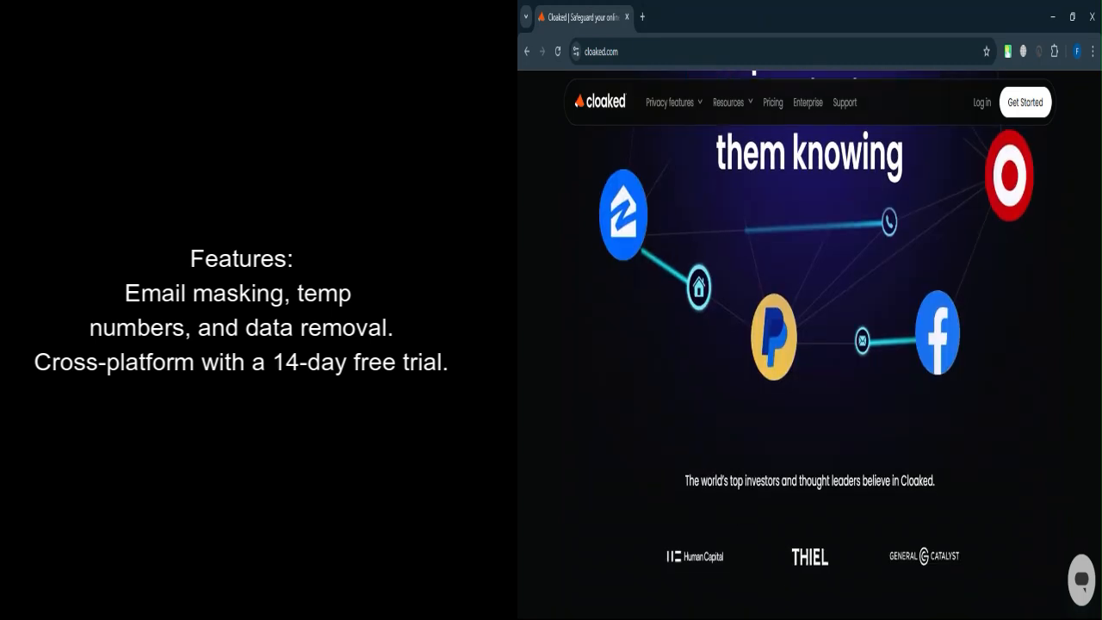
{"action": "scroll", "scroll_direction": "down", "scroll_amount": 3}
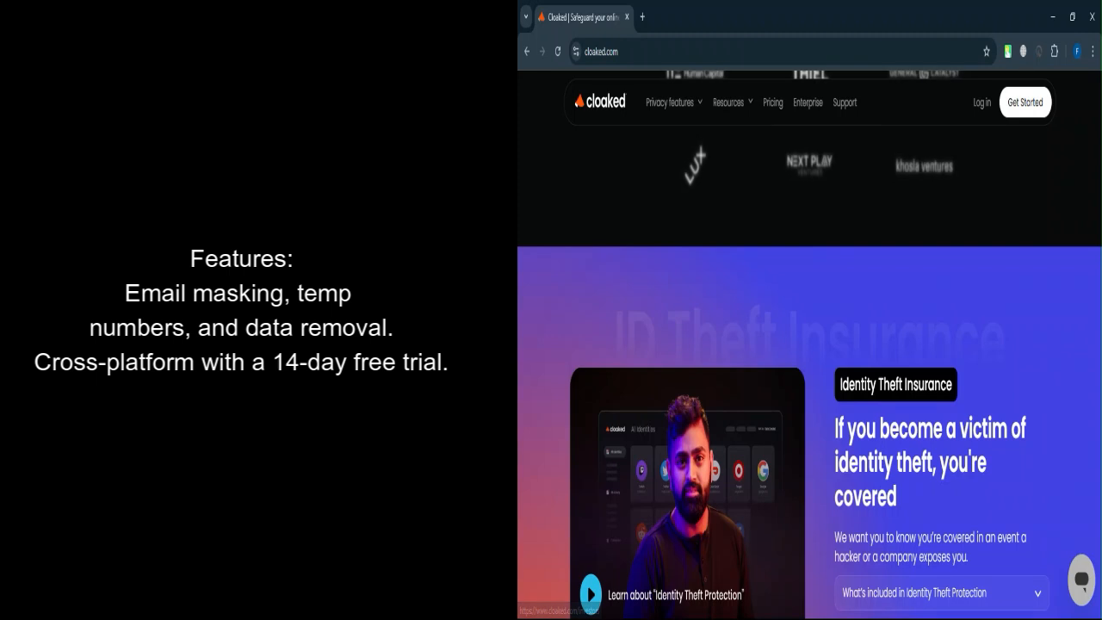
{"action": "scroll", "scroll_direction": "down", "scroll_amount": 3}
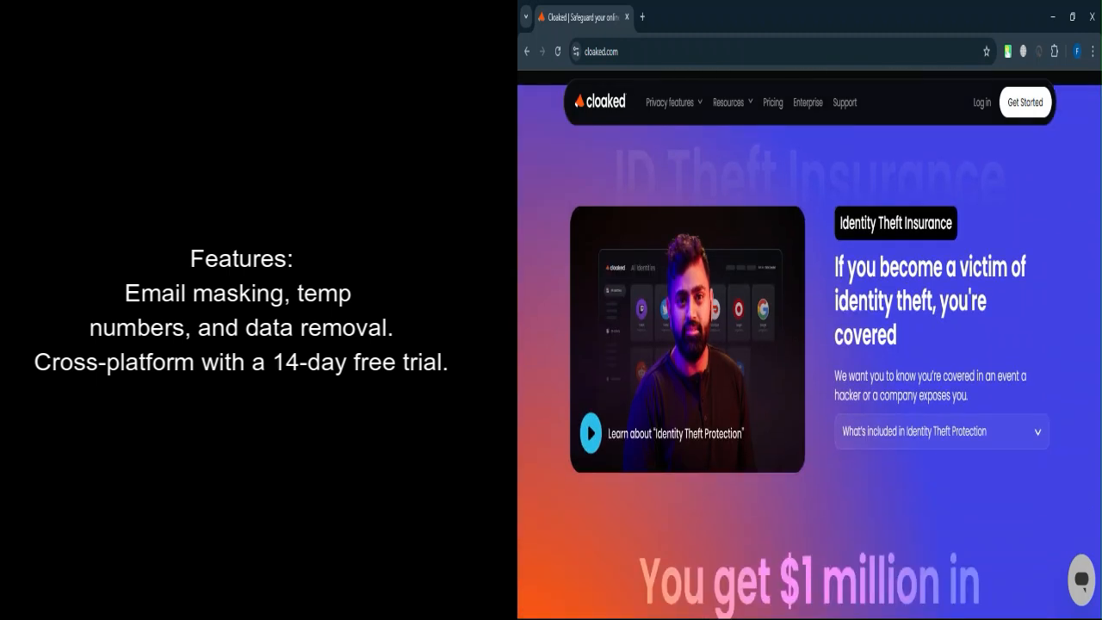
{"action": "scroll", "scroll_direction": "down", "scroll_amount": 3}
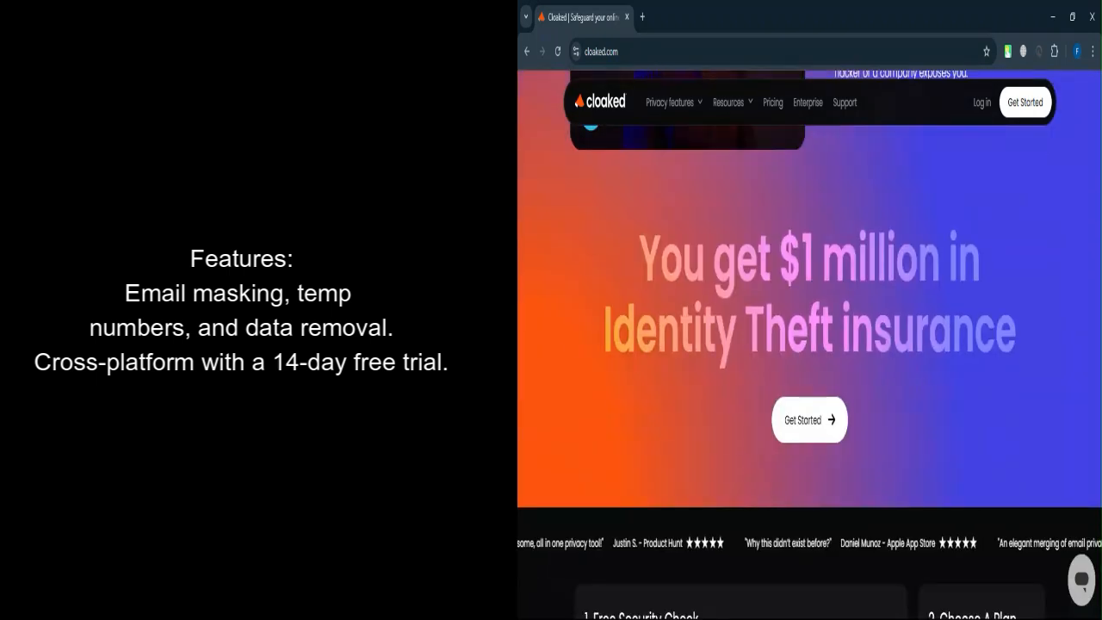
{"action": "scroll", "scroll_direction": "down", "scroll_amount": 3}
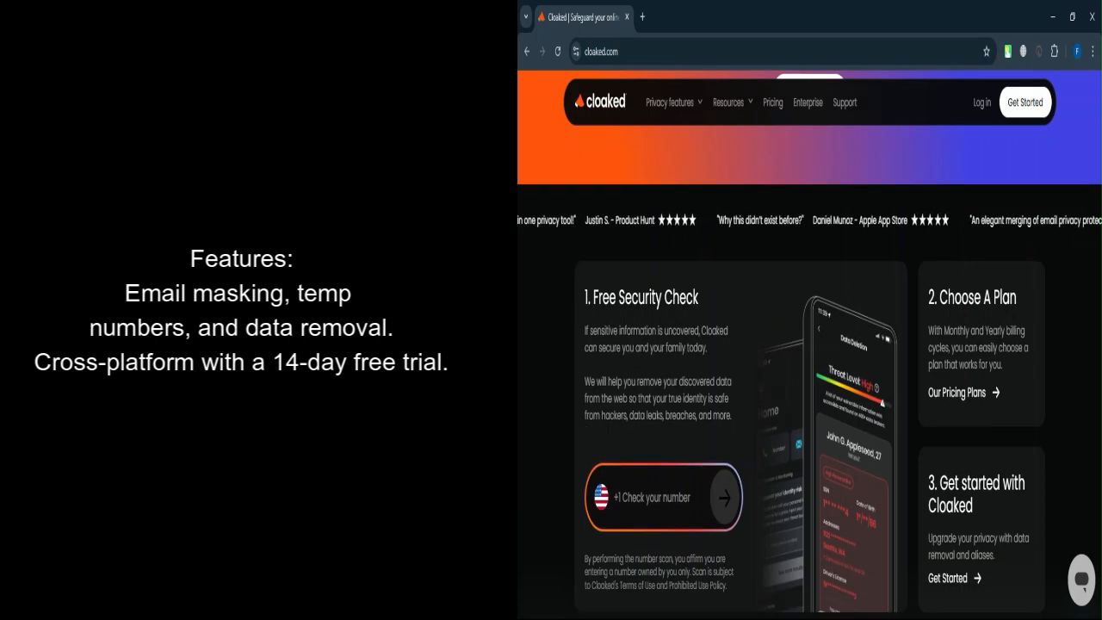
{"action": "scroll", "scroll_direction": "down", "scroll_amount": 3}
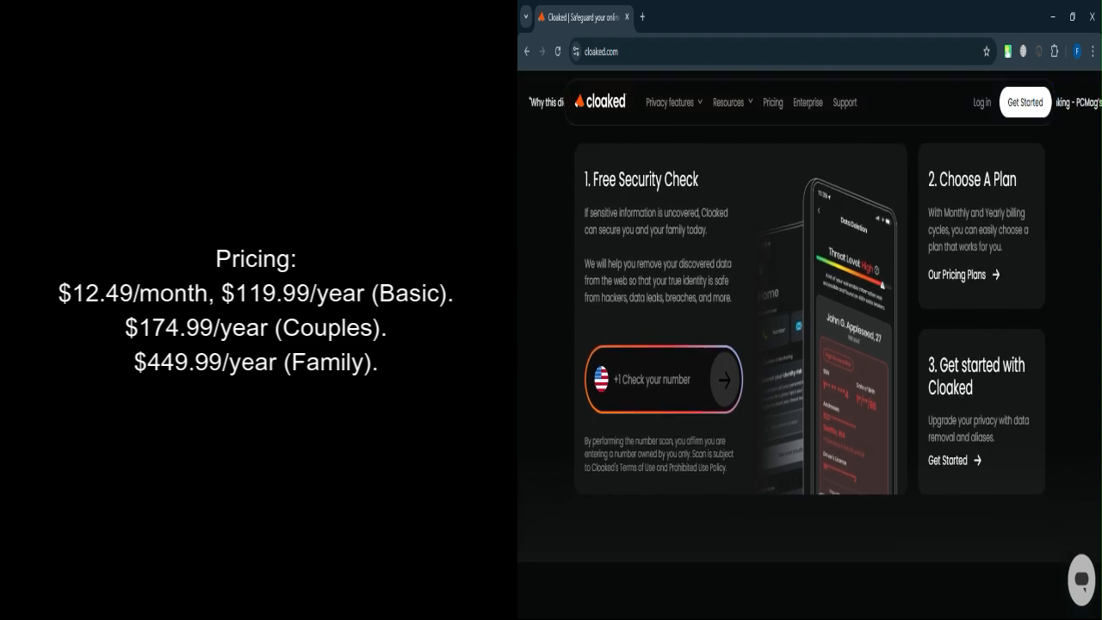
Scroll to the bottom FAQ, back up toward the top, then down toward Data Removal
{"action": "scroll", "scroll_direction": "down", "scroll_amount": 3}
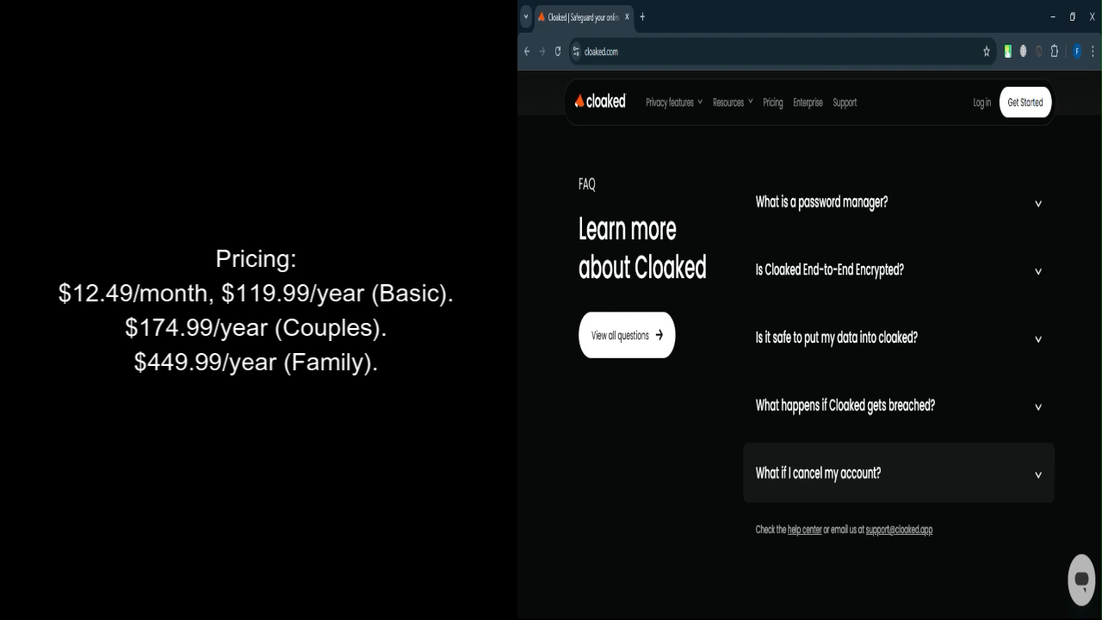
{"action": "scroll", "scroll_direction": "up", "scroll_amount": 3}
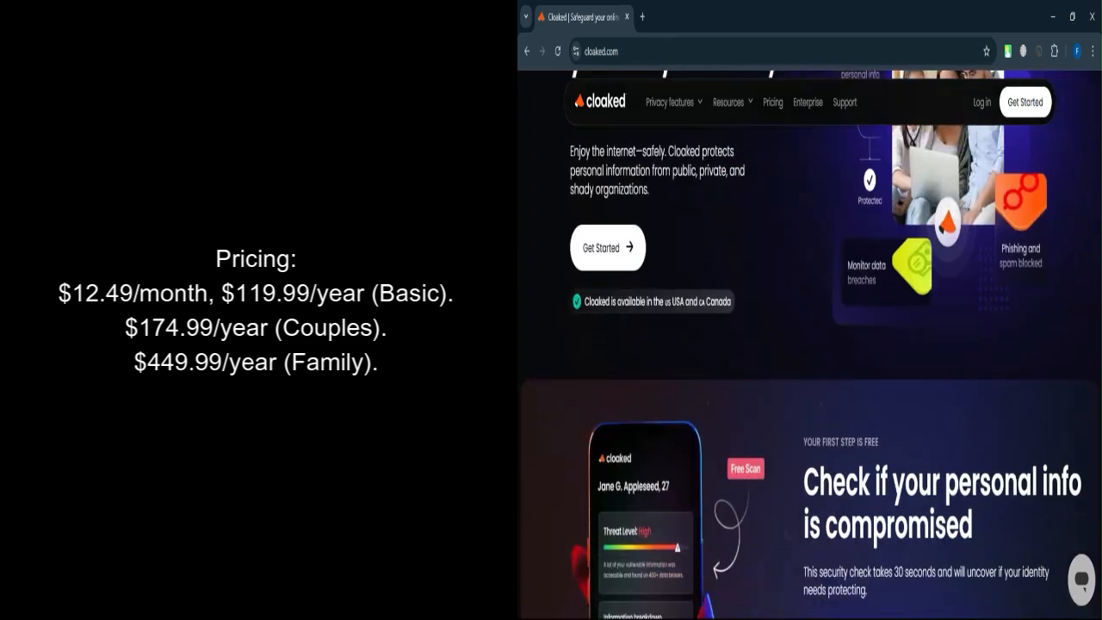
{"action": "scroll", "scroll_direction": "down", "scroll_amount": 3}
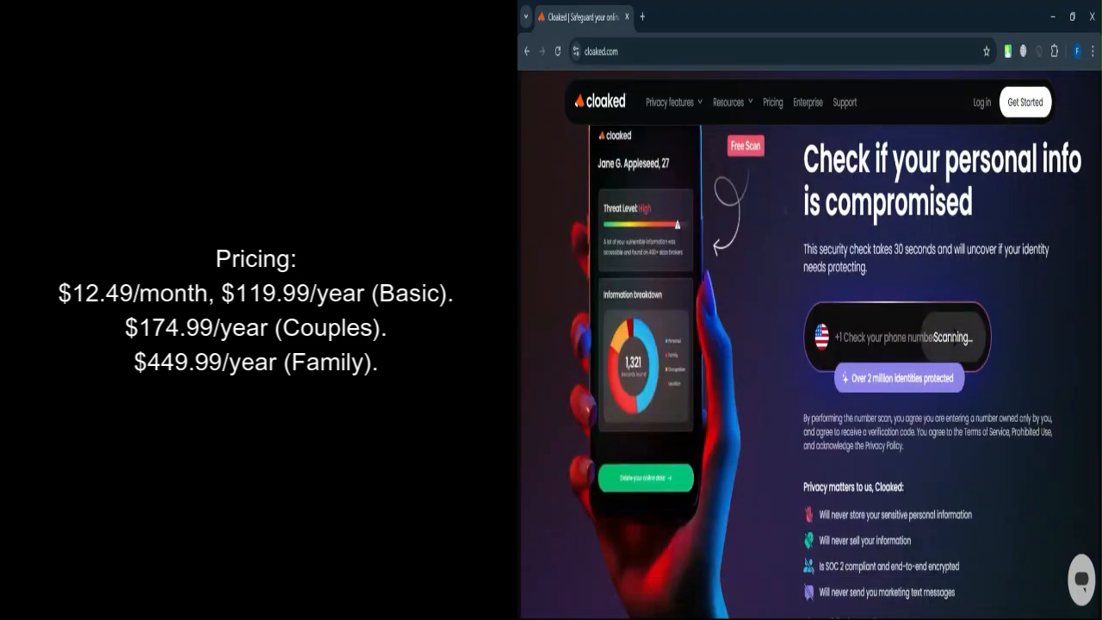
{"action": "scroll", "scroll_direction": "down", "scroll_amount": 3}
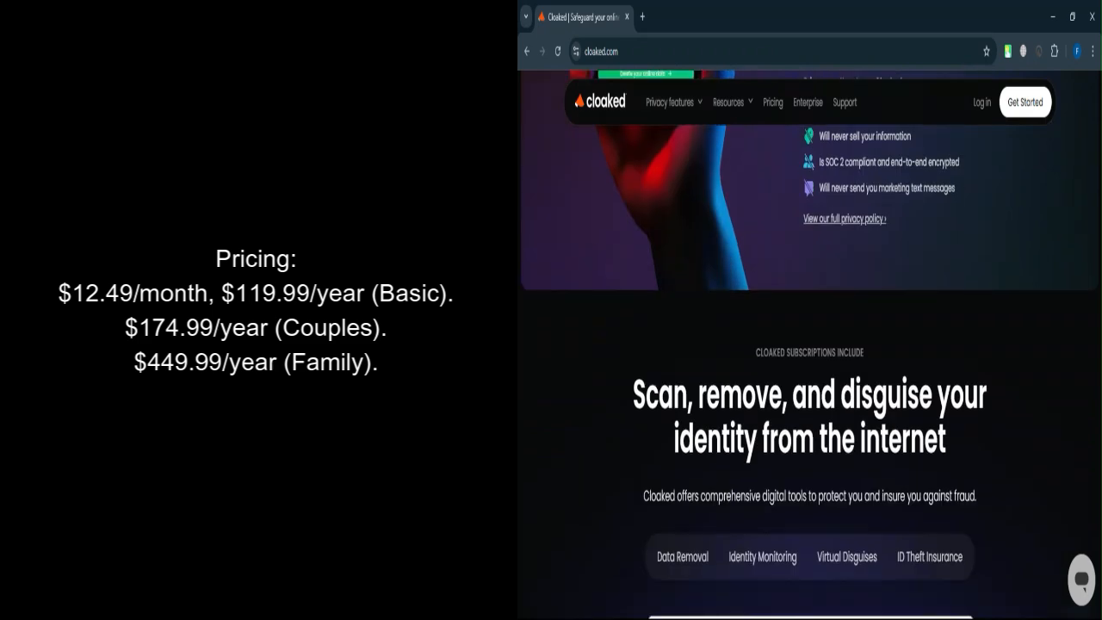
{"action": "scroll", "scroll_direction": "down", "scroll_amount": 3}
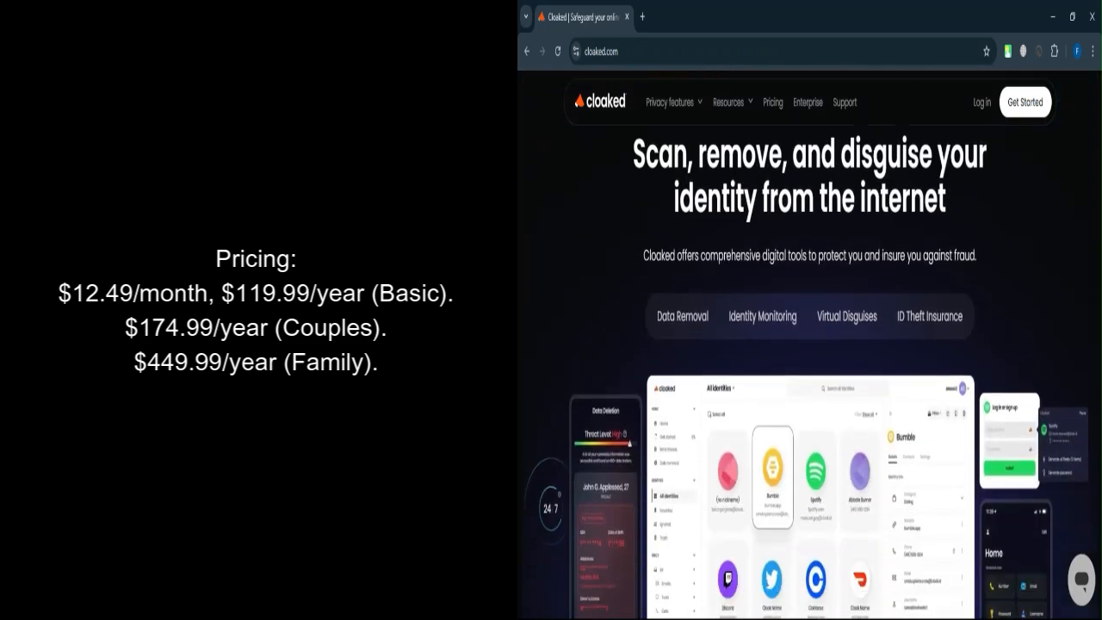
{"action": "scroll", "scroll_direction": "down", "scroll_amount": 3}
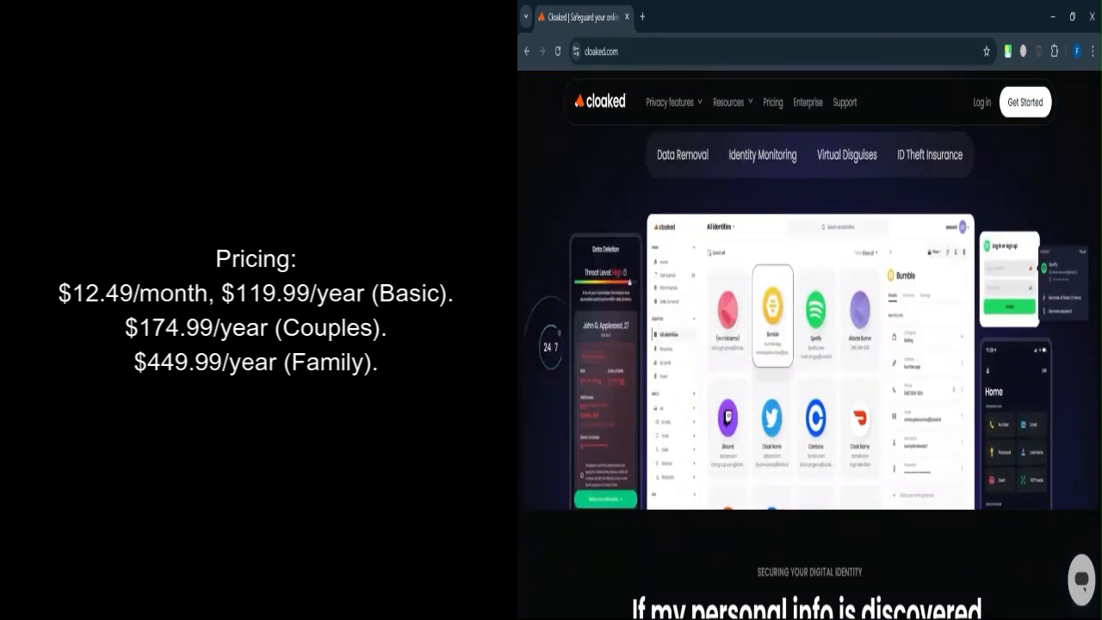
{"action": "scroll", "scroll_direction": "down", "scroll_amount": 3}
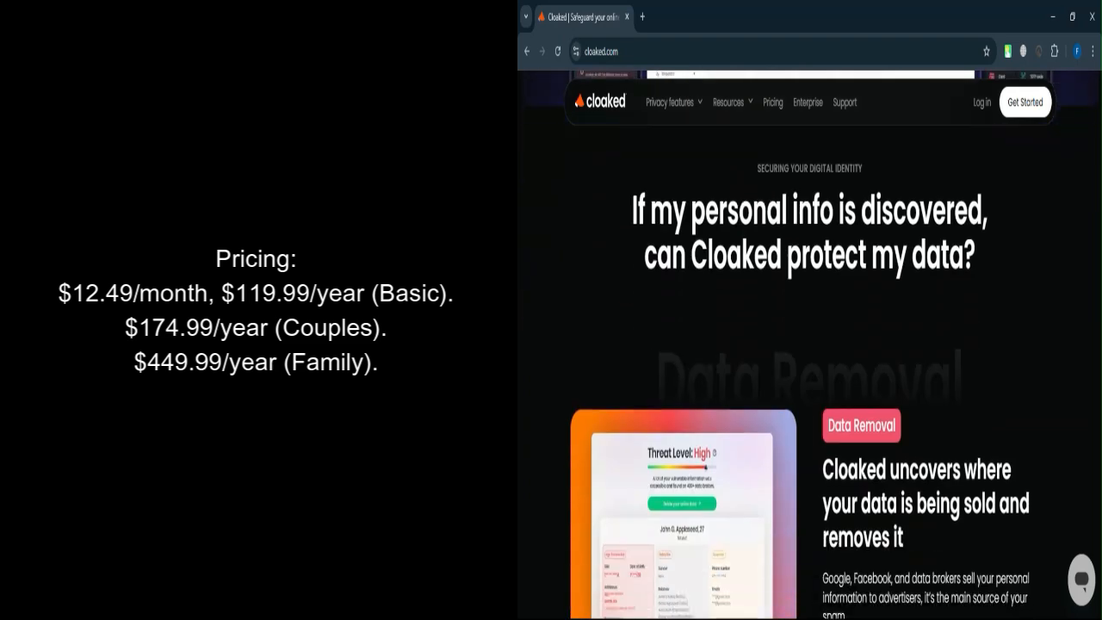
{"action": "scroll", "scroll_direction": "down", "scroll_amount": 3}
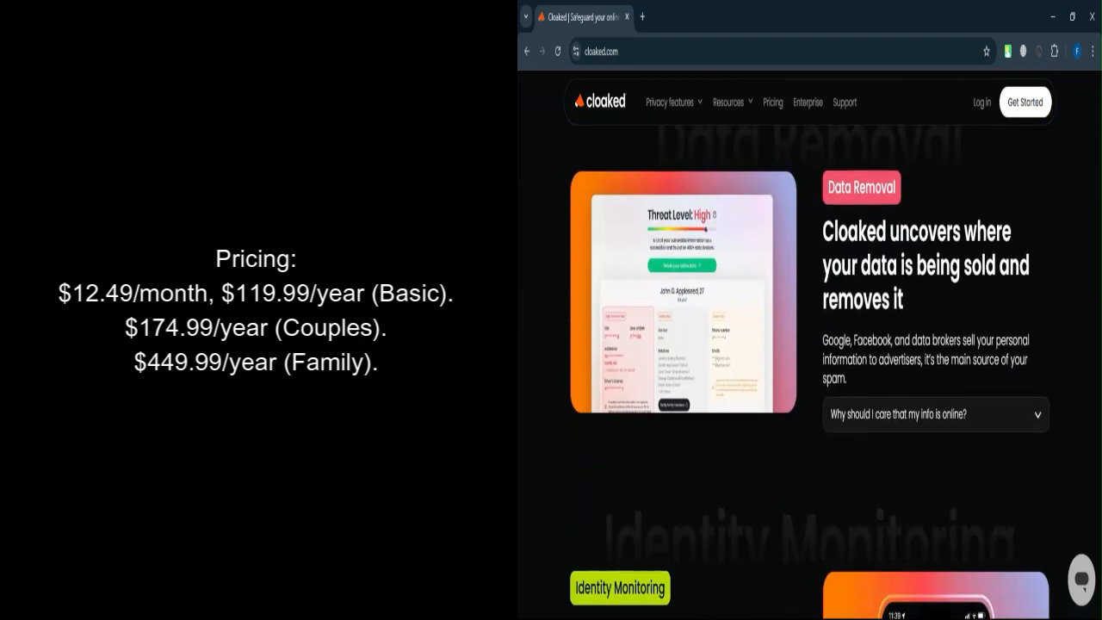
{"action": "scroll", "scroll_direction": "down", "scroll_amount": 3}
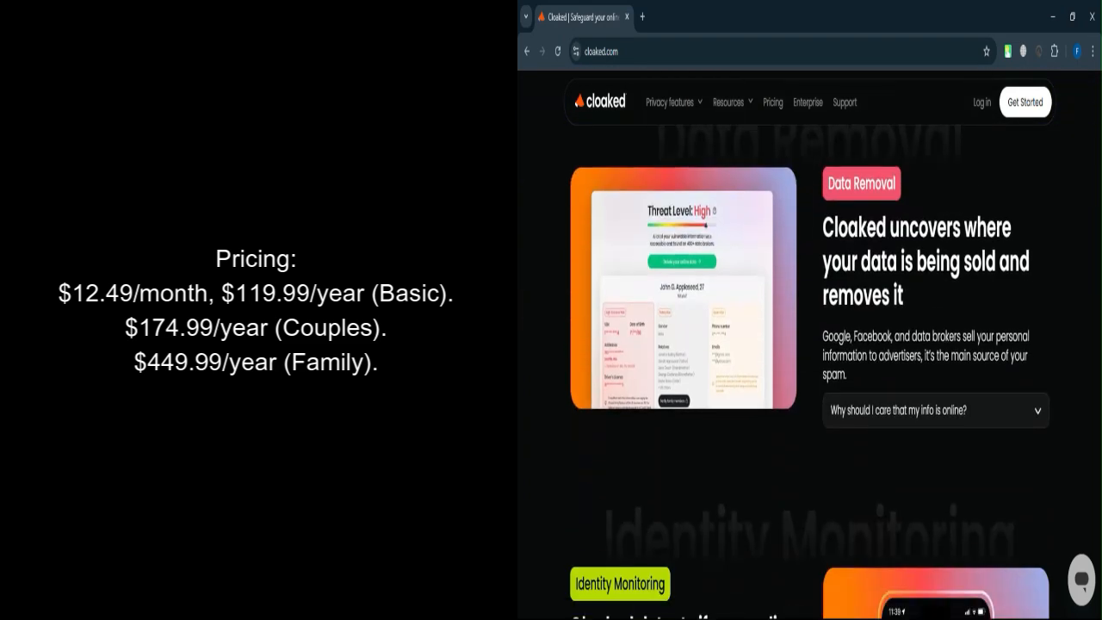
{"action": "scroll", "scroll_direction": "down", "scroll_amount": 3}
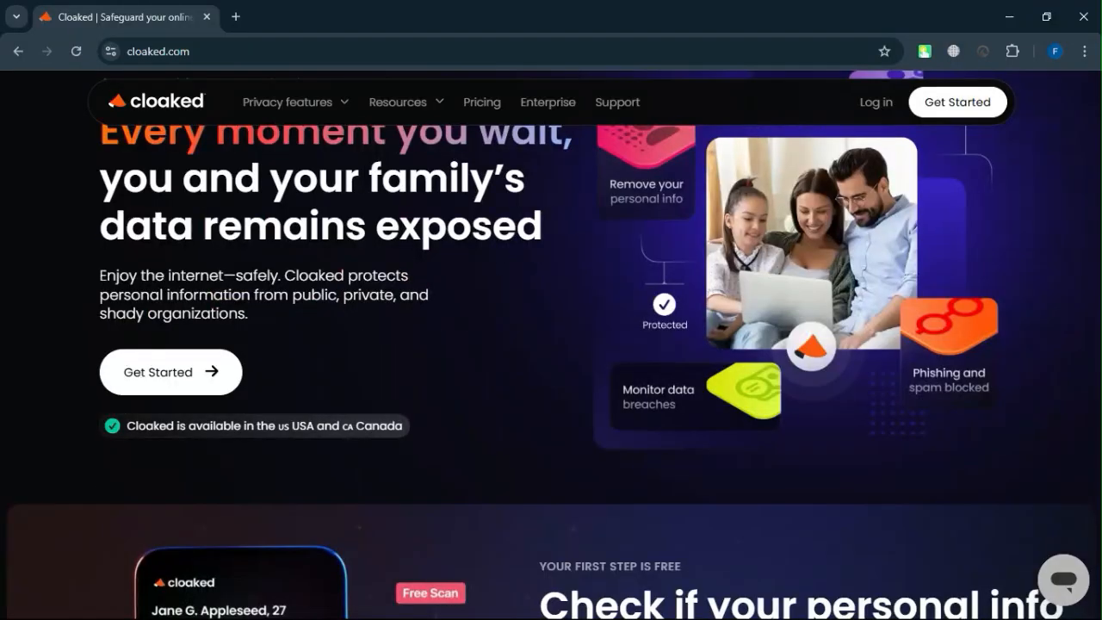
In the maximized browser, scroll from the hero past Data Removal to Identity Monitoring
{"action": "scroll", "scroll_direction": "down", "scroll_amount": 3}
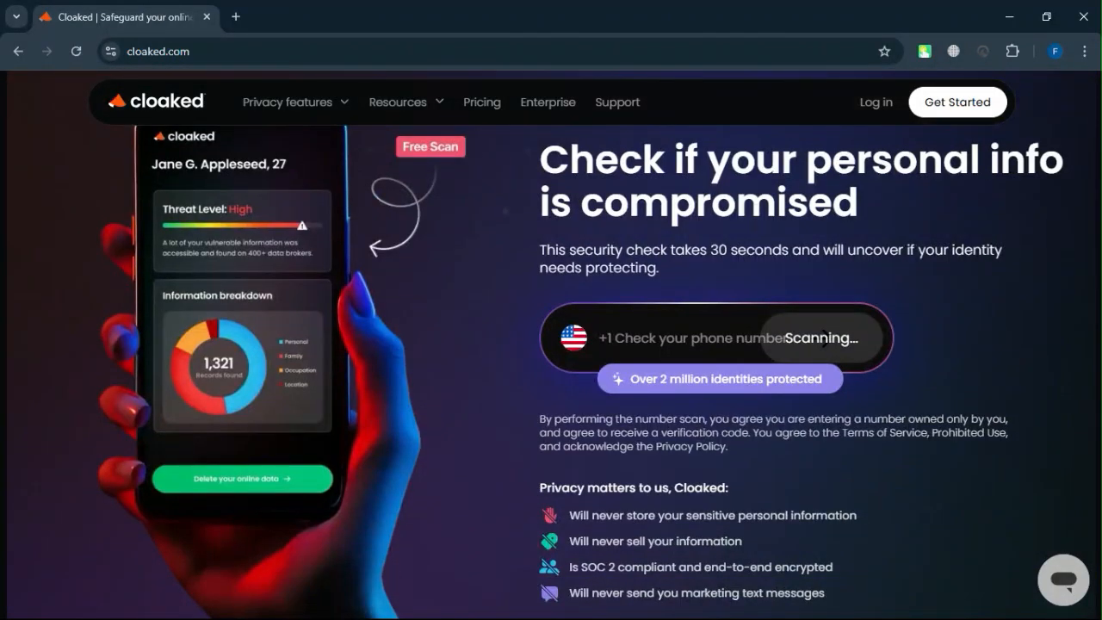
{"action": "scroll", "scroll_direction": "down", "scroll_amount": 3}
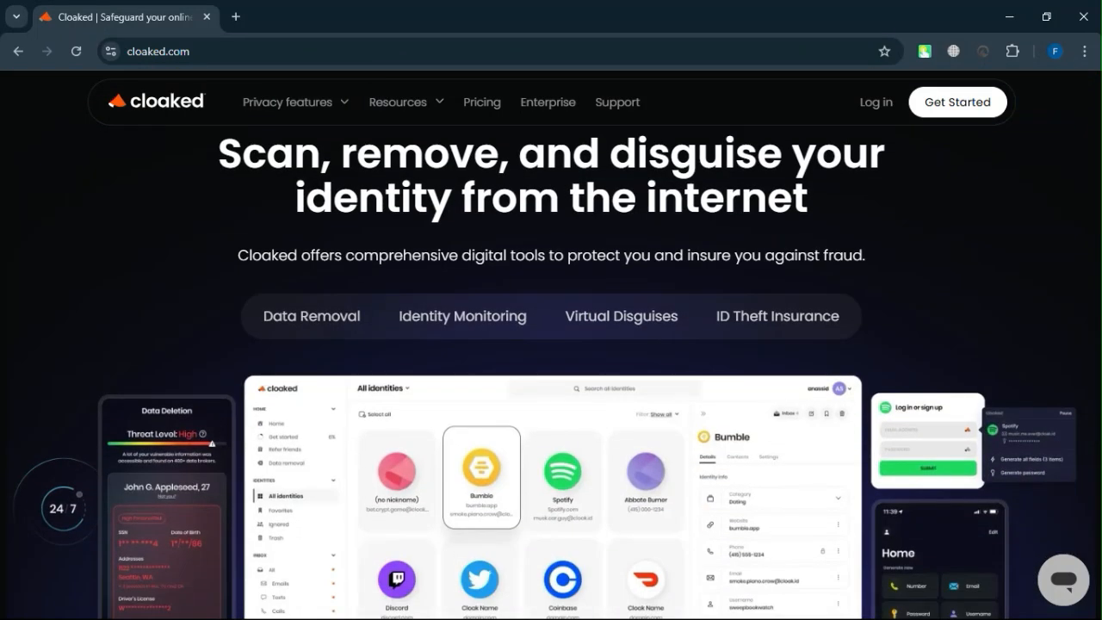
{"action": "scroll", "scroll_direction": "down", "scroll_amount": 3}
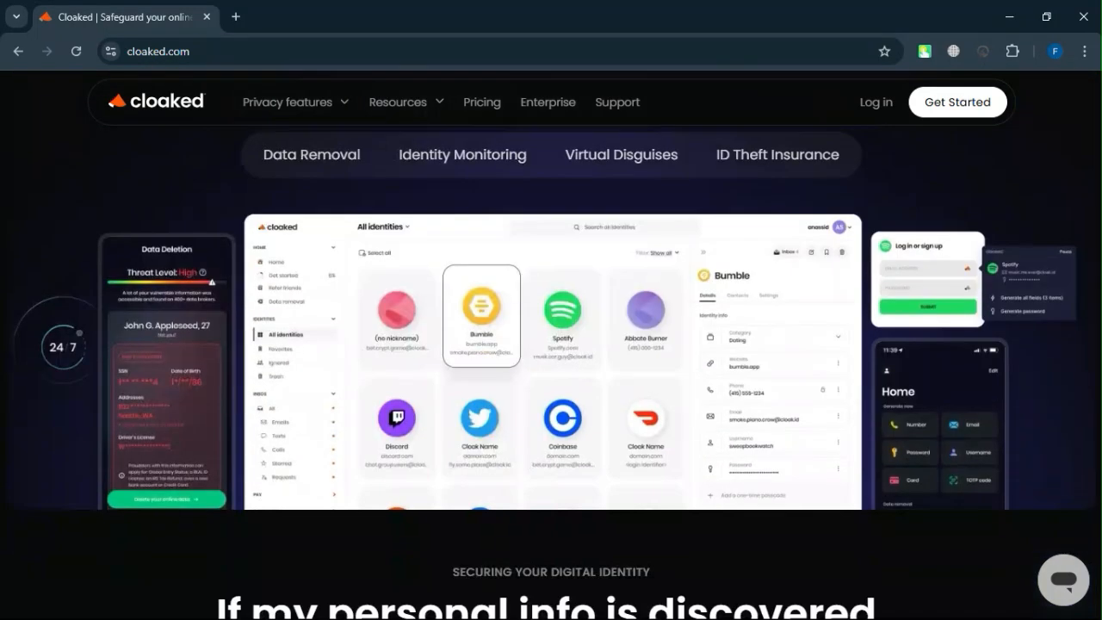
{"action": "scroll", "scroll_direction": "down", "scroll_amount": 3}
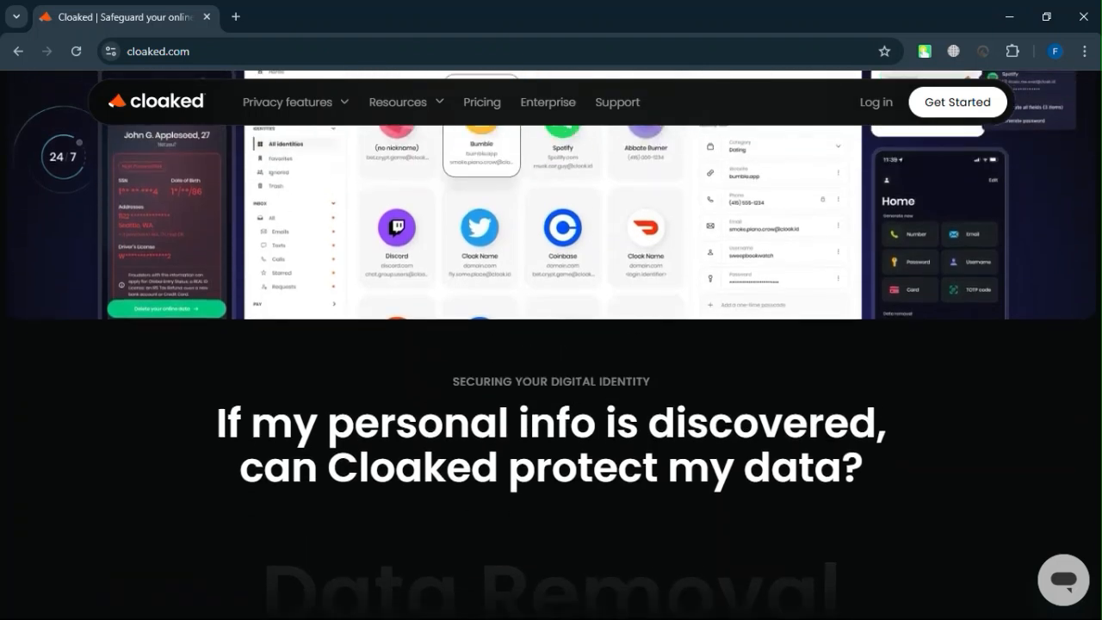
{"action": "scroll", "scroll_direction": "down", "scroll_amount": 3}
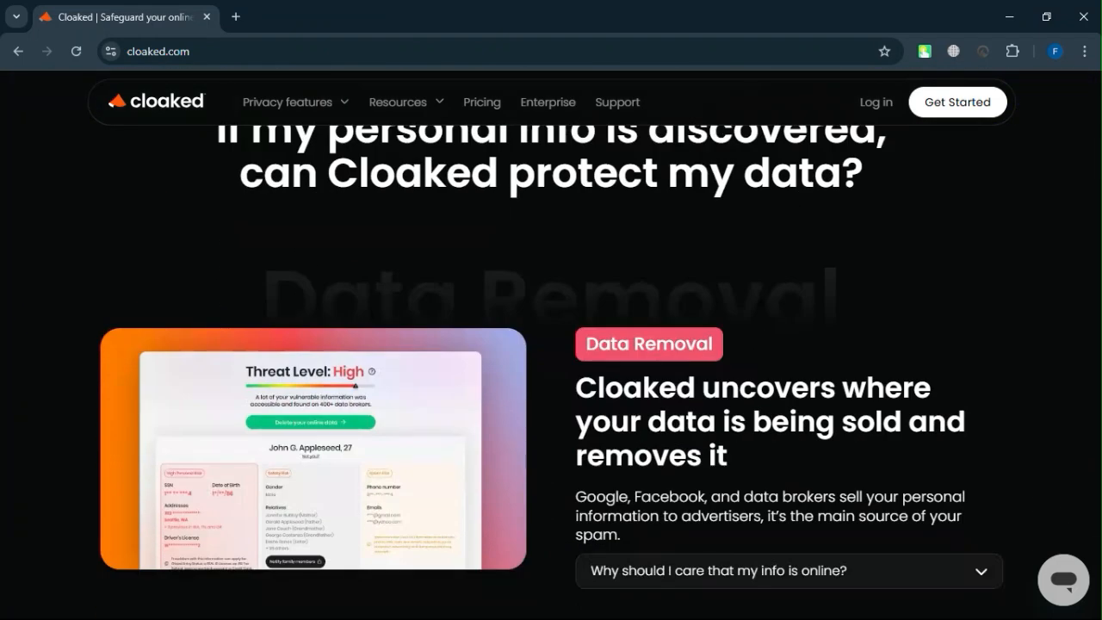
{"action": "scroll", "scroll_direction": "down", "scroll_amount": 3}
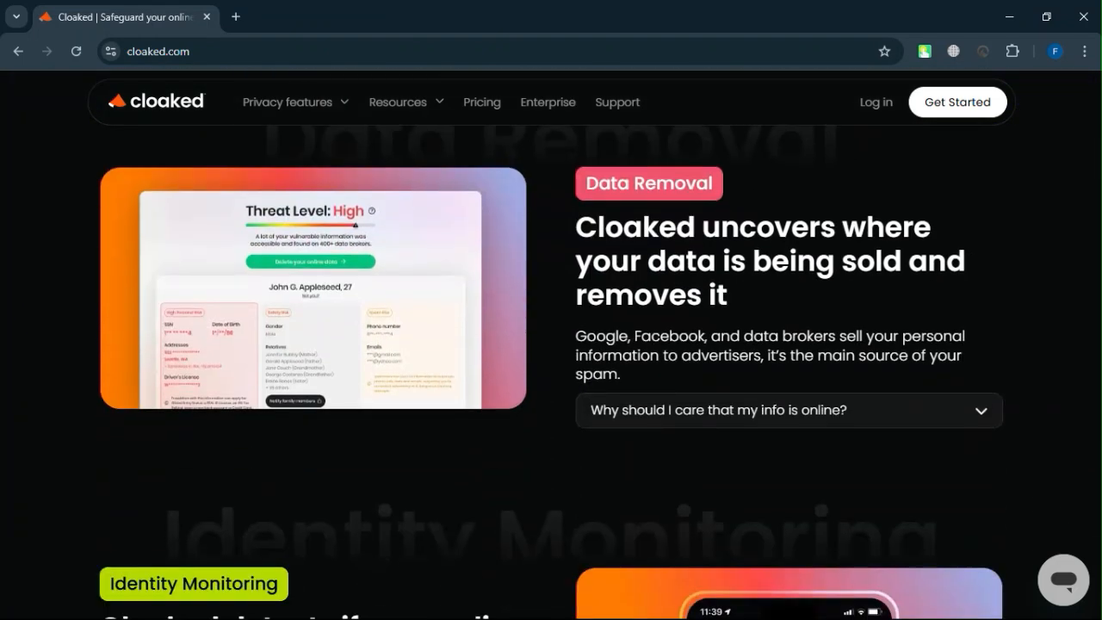
{"action": "scroll", "scroll_direction": "down", "scroll_amount": 3}
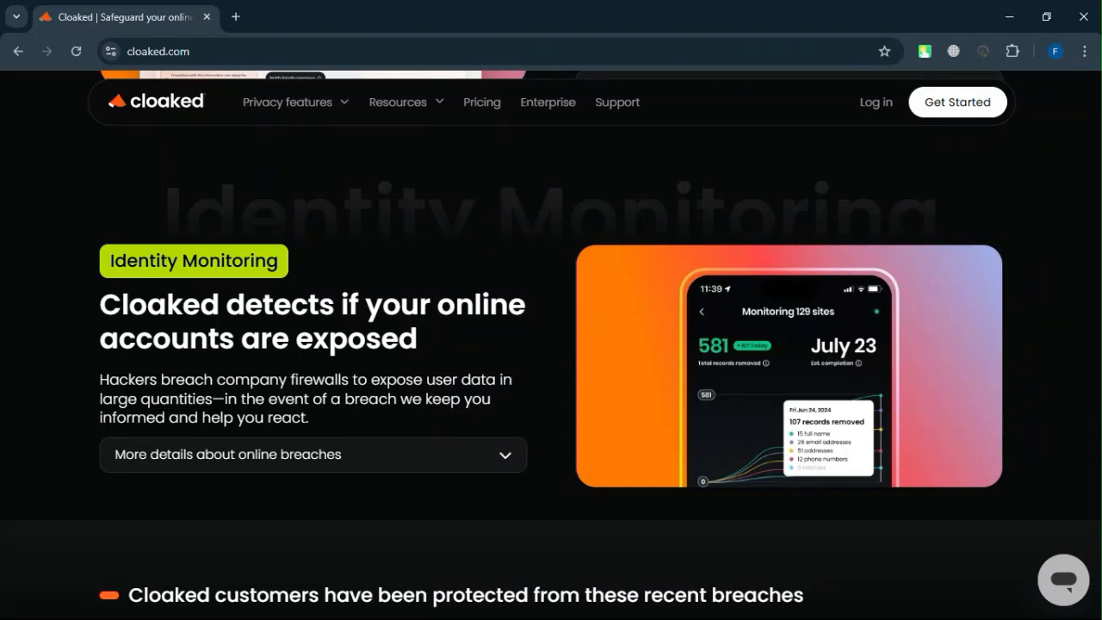